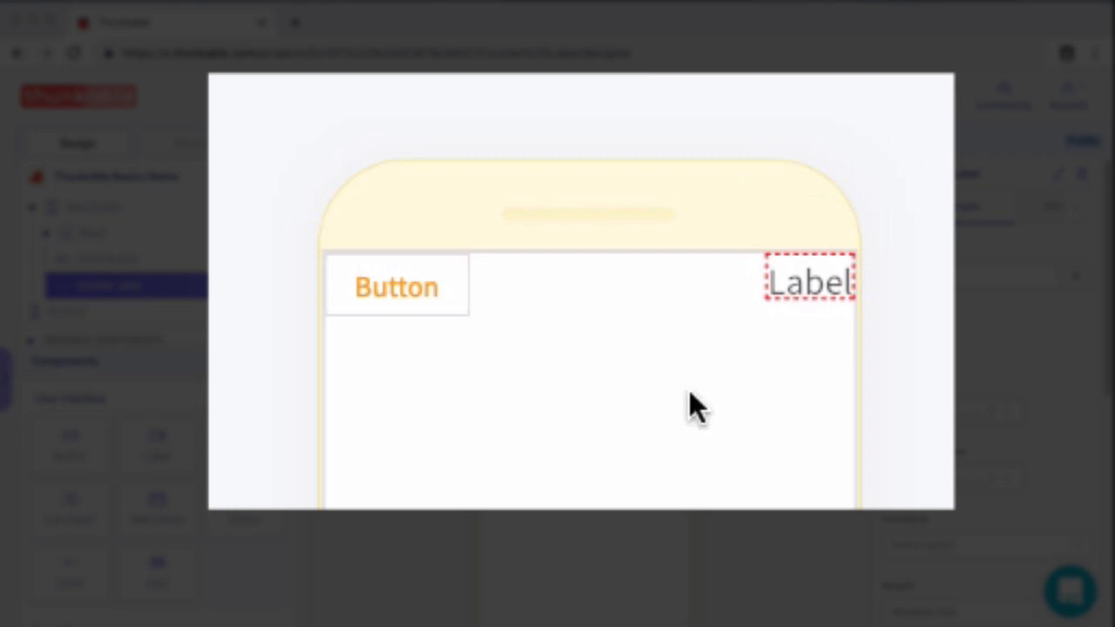
mouse_move(892, 235)
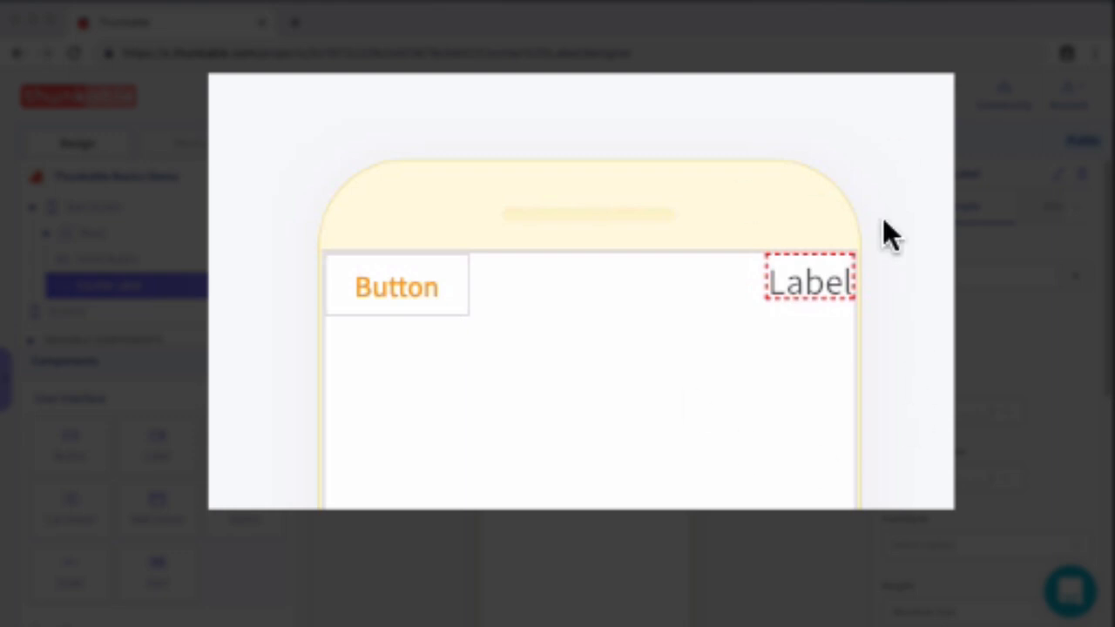
mouse_move(765, 327)
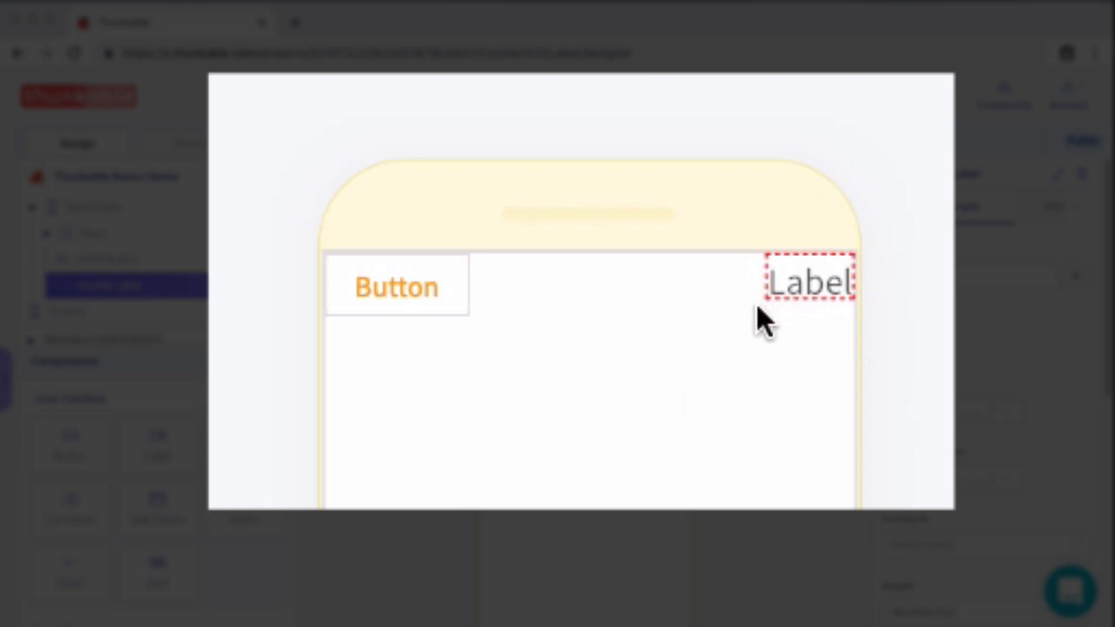
mouse_move(729, 357)
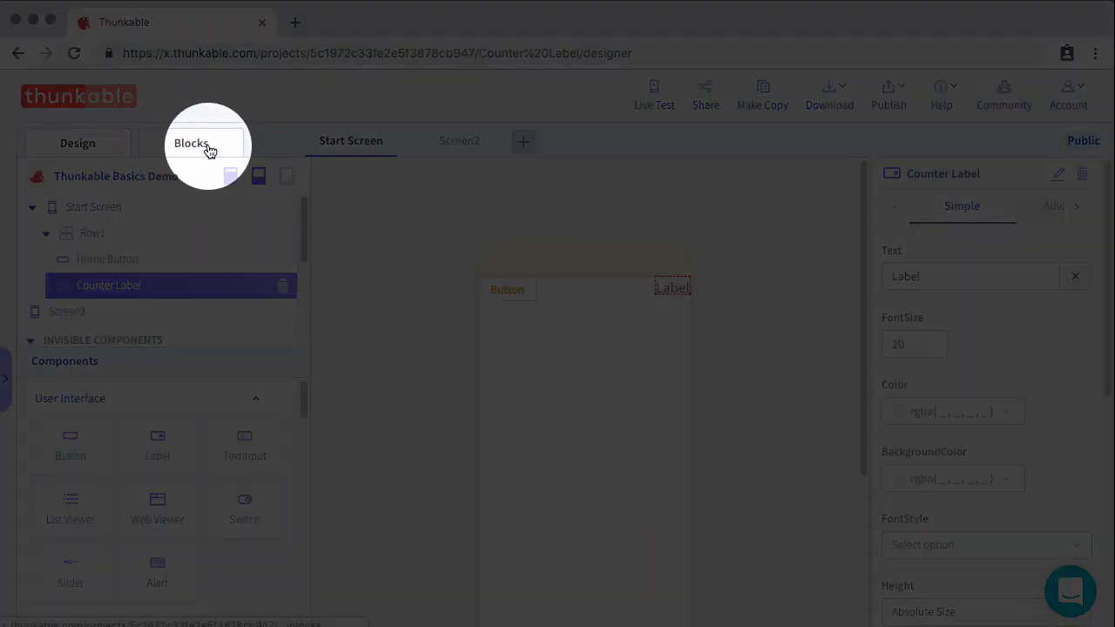
Switch the Start Screen to its empty blocks workspace listing Home Button, Counter Label and Row1
click(191, 143)
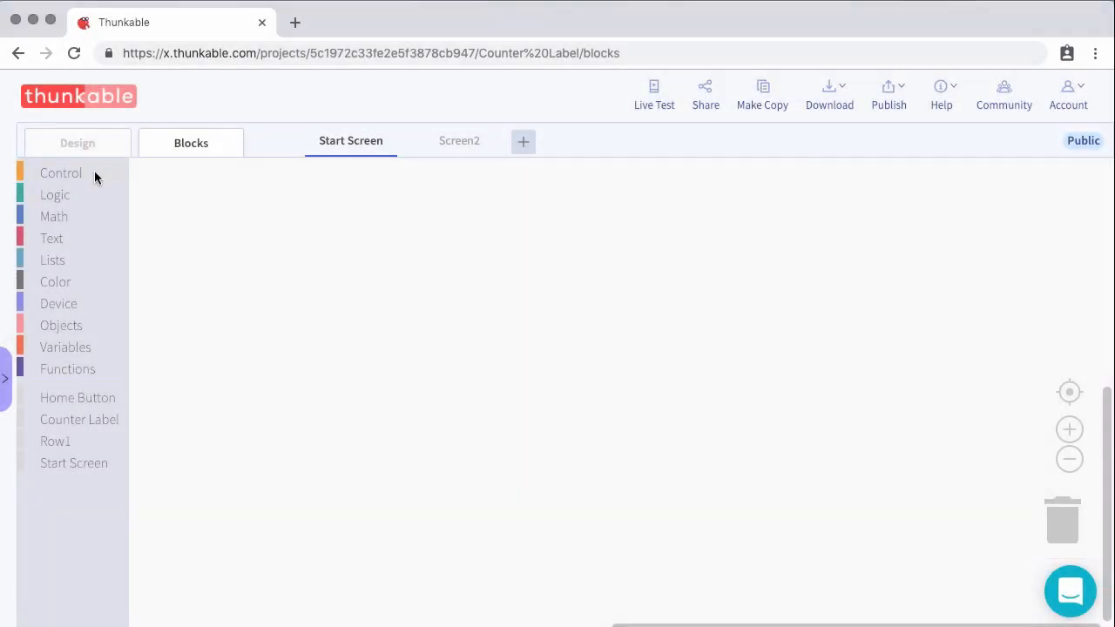
mouse_move(59, 195)
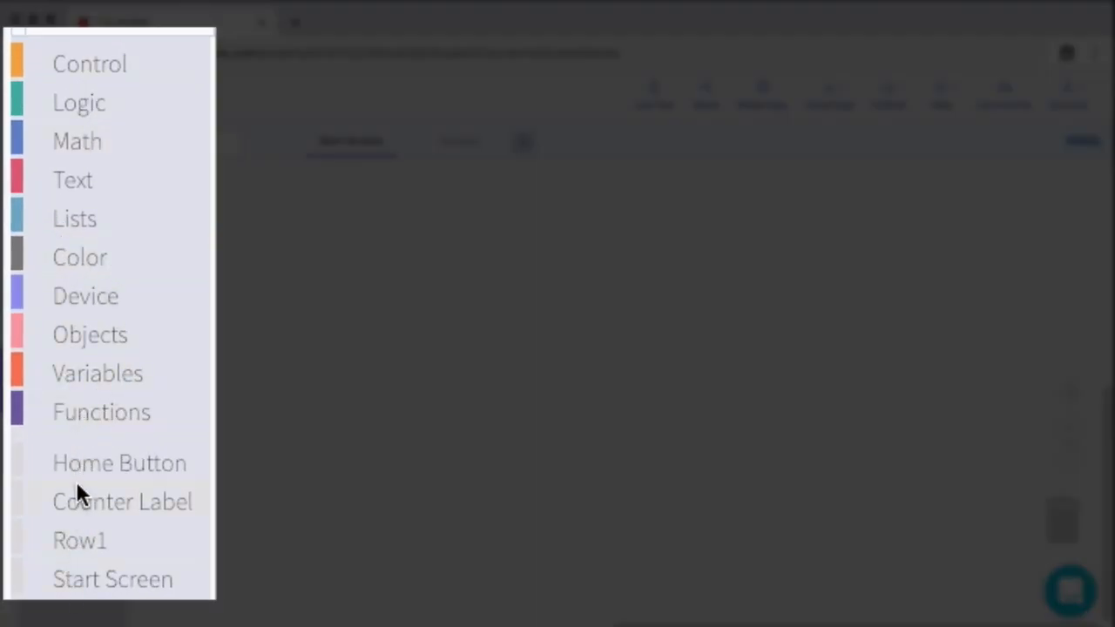
mouse_move(78, 508)
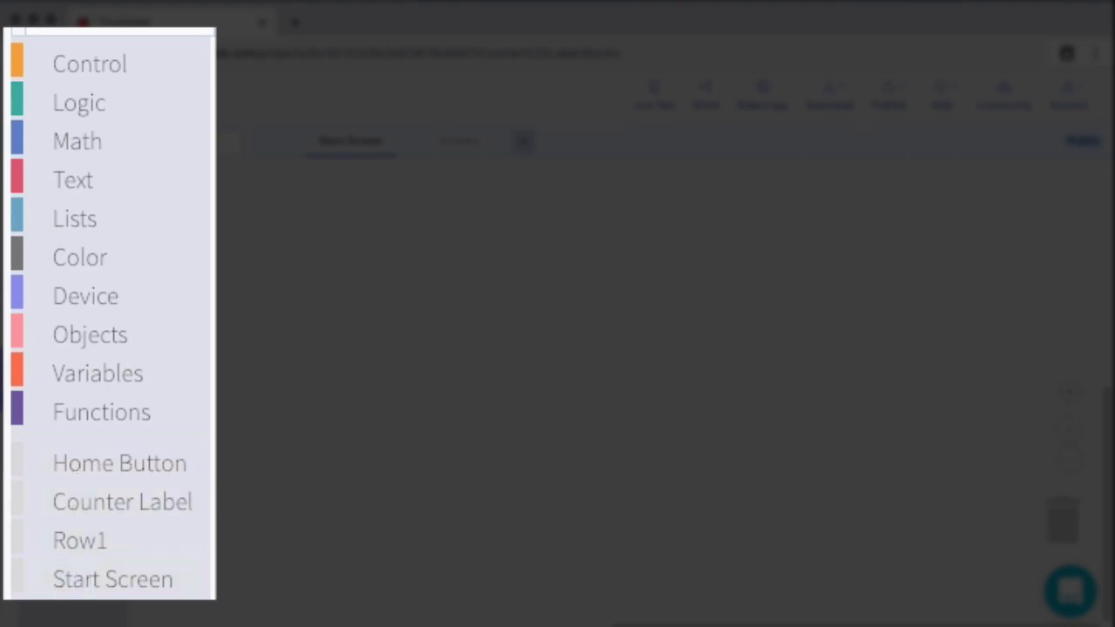
mouse_move(97, 469)
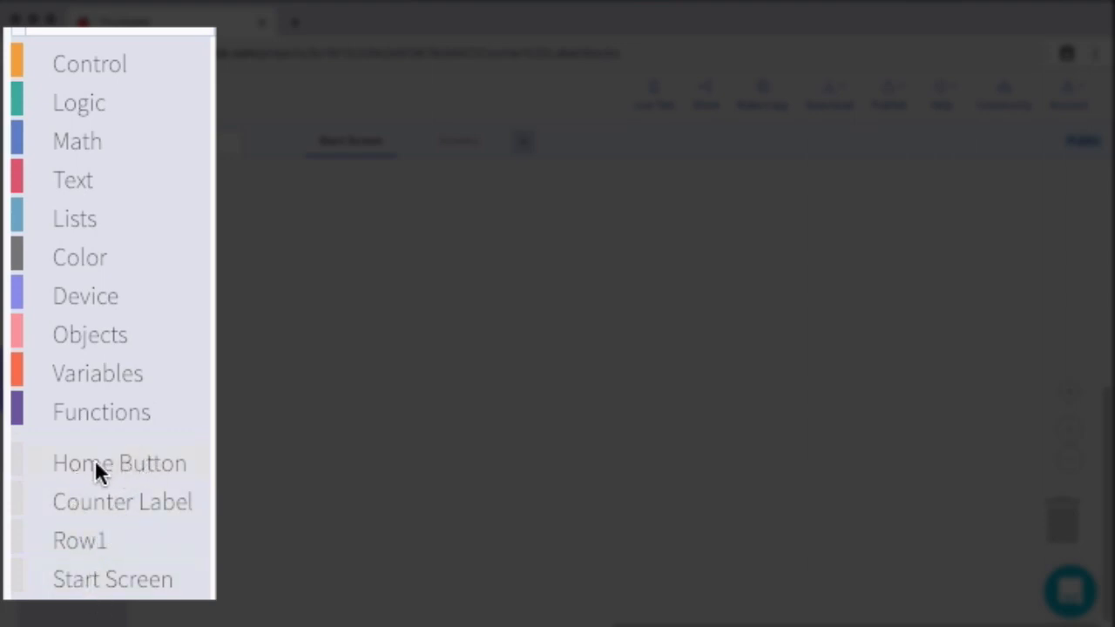
mouse_move(84, 484)
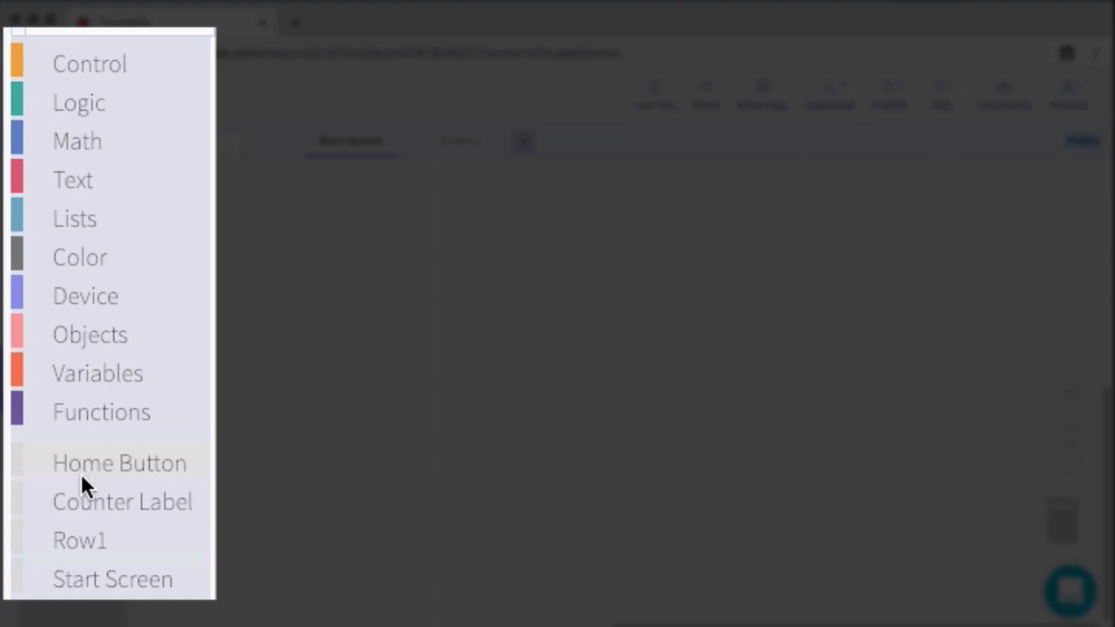
mouse_move(147, 467)
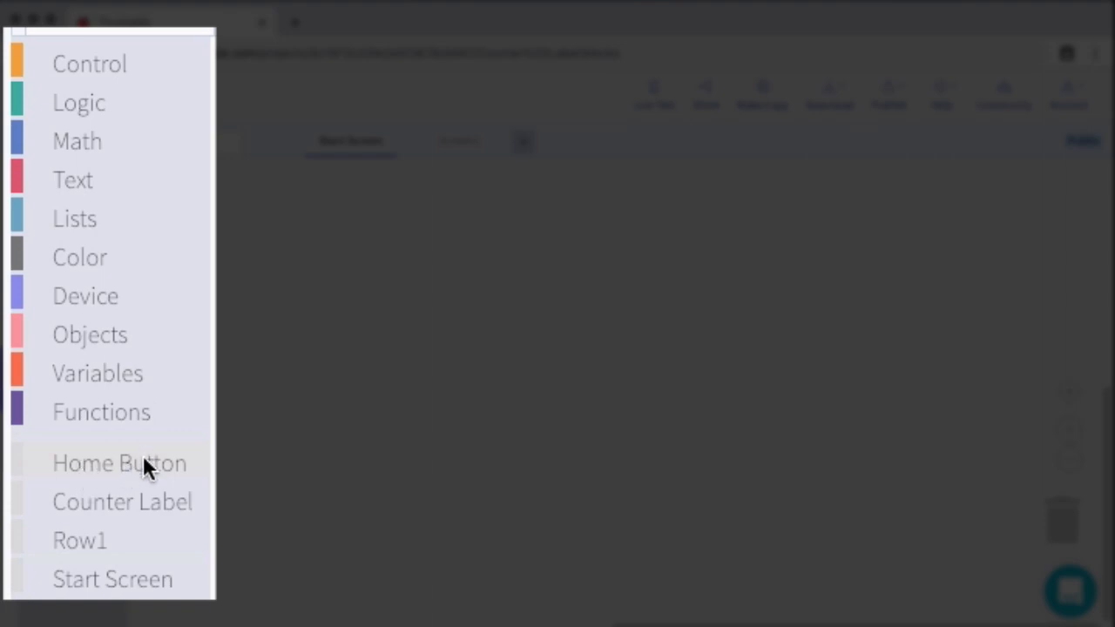
mouse_move(87, 486)
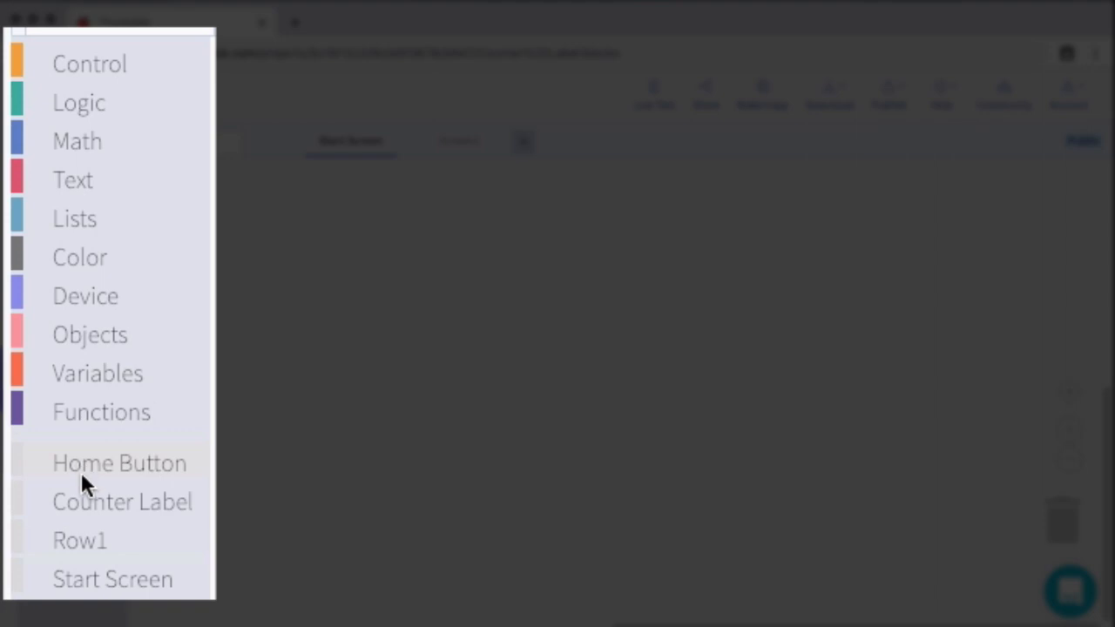
mouse_move(146, 460)
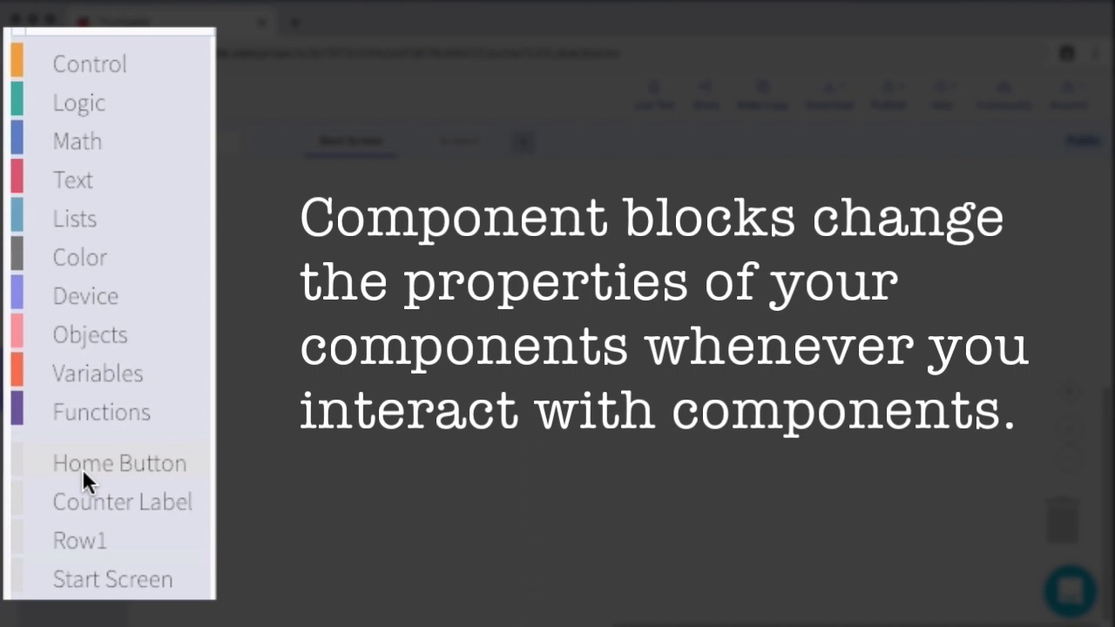
click(119, 464)
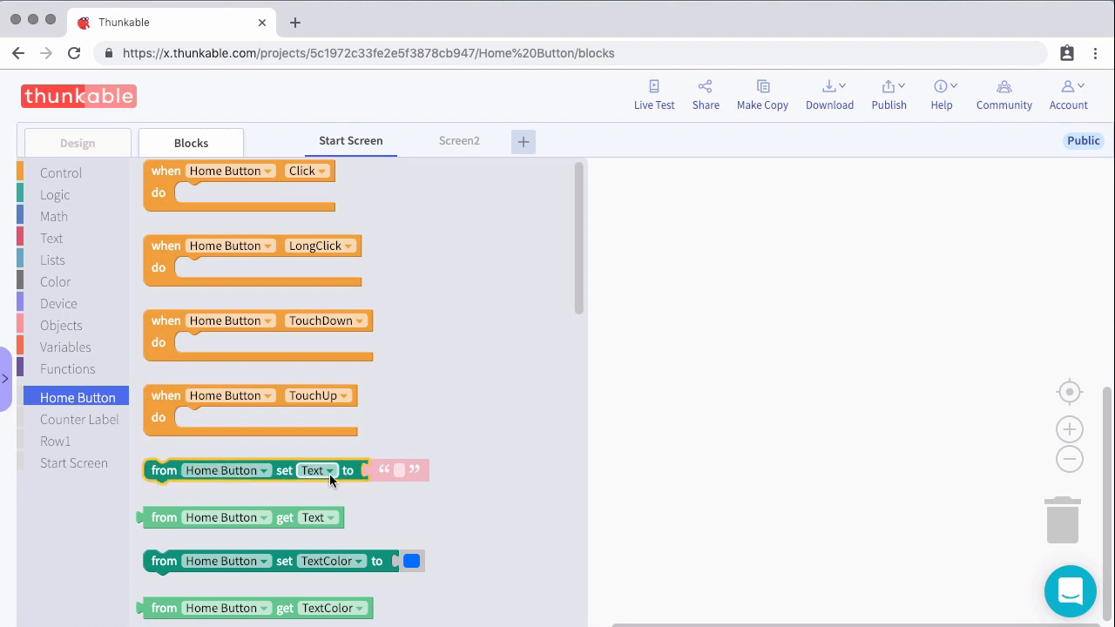
mouse_move(338, 474)
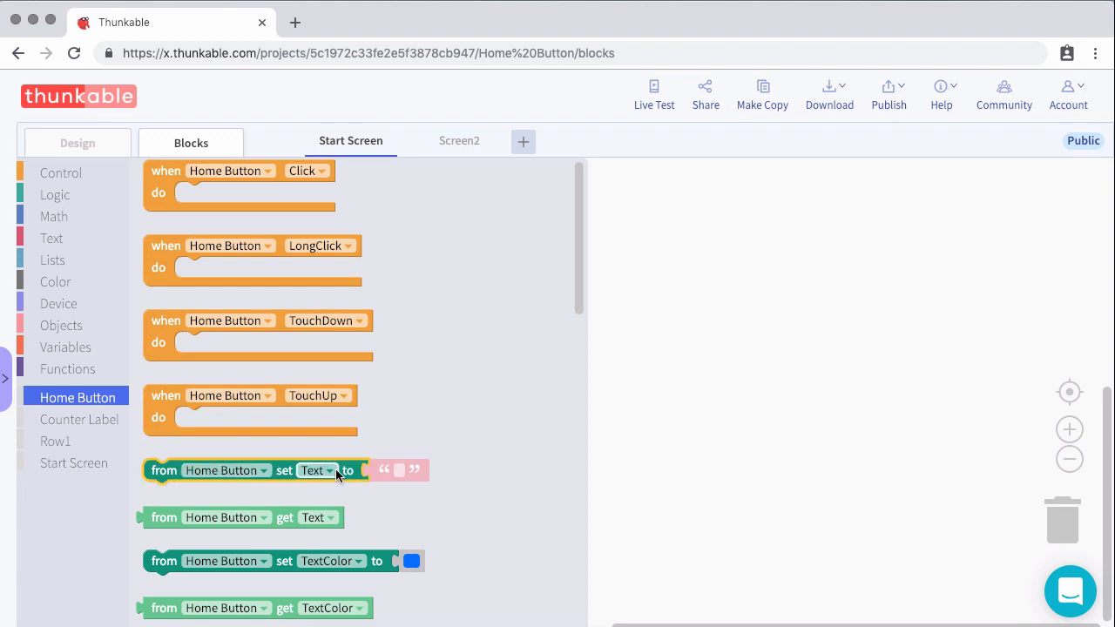
mouse_move(421, 459)
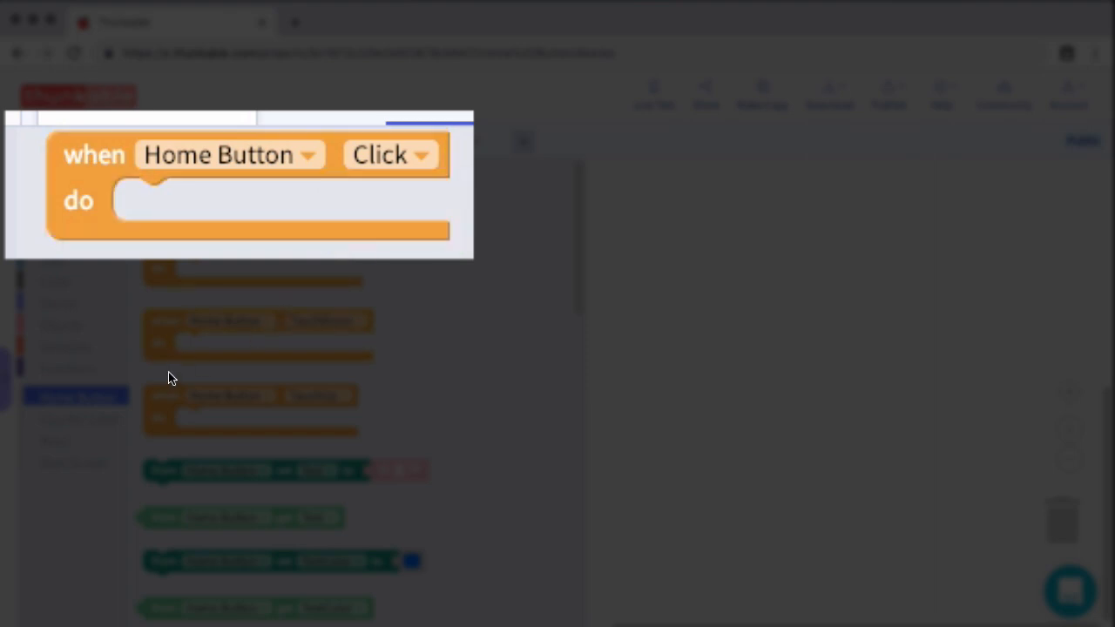
click(80, 418)
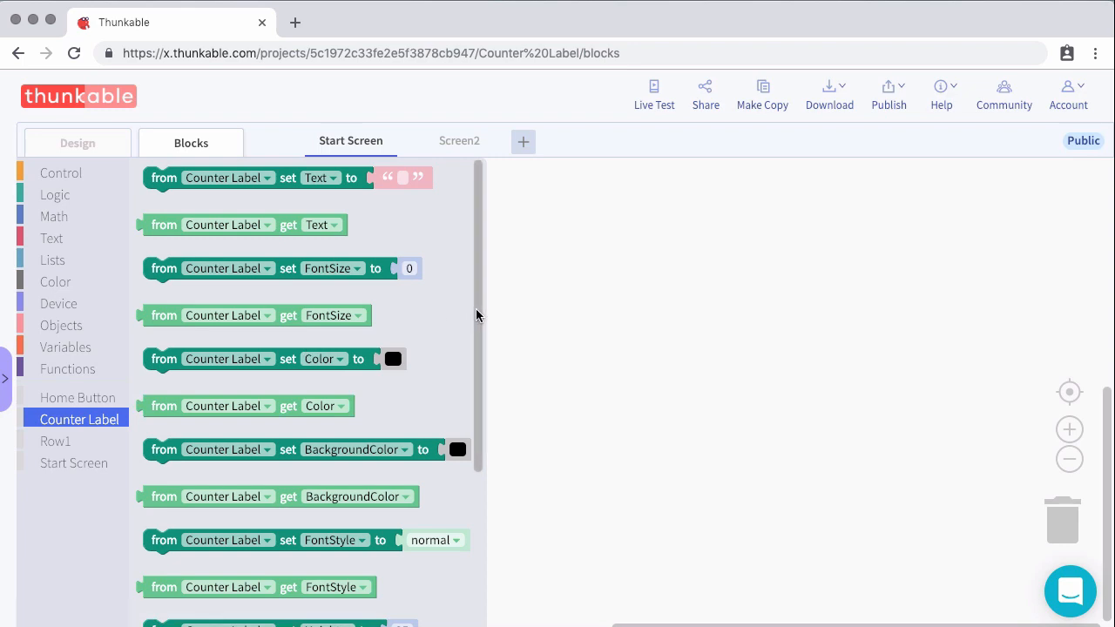
click(287, 178)
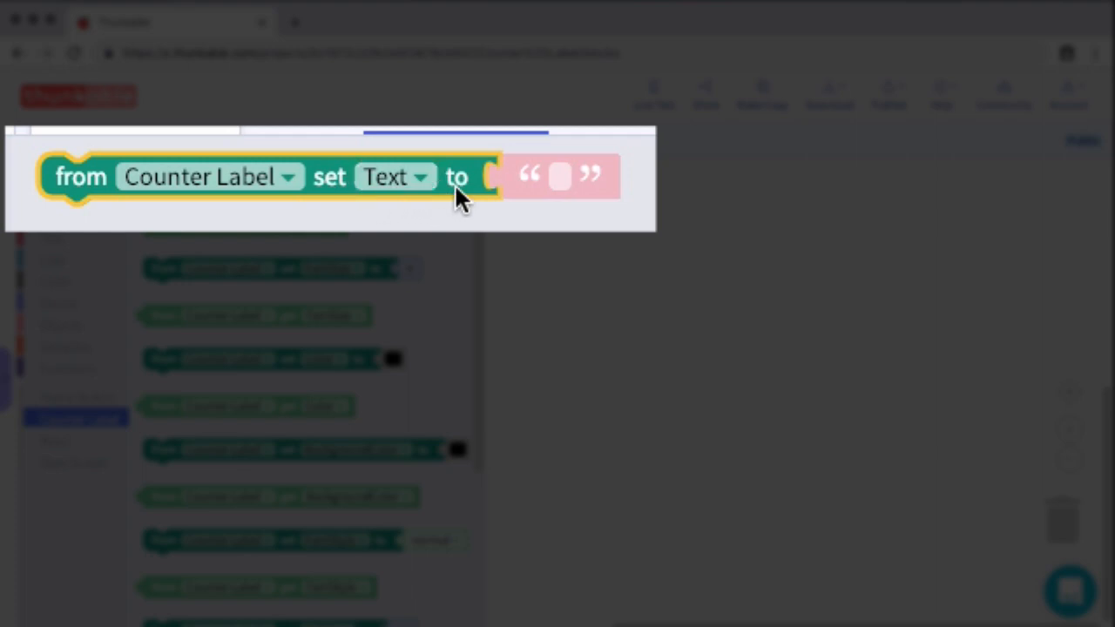
mouse_move(457, 178)
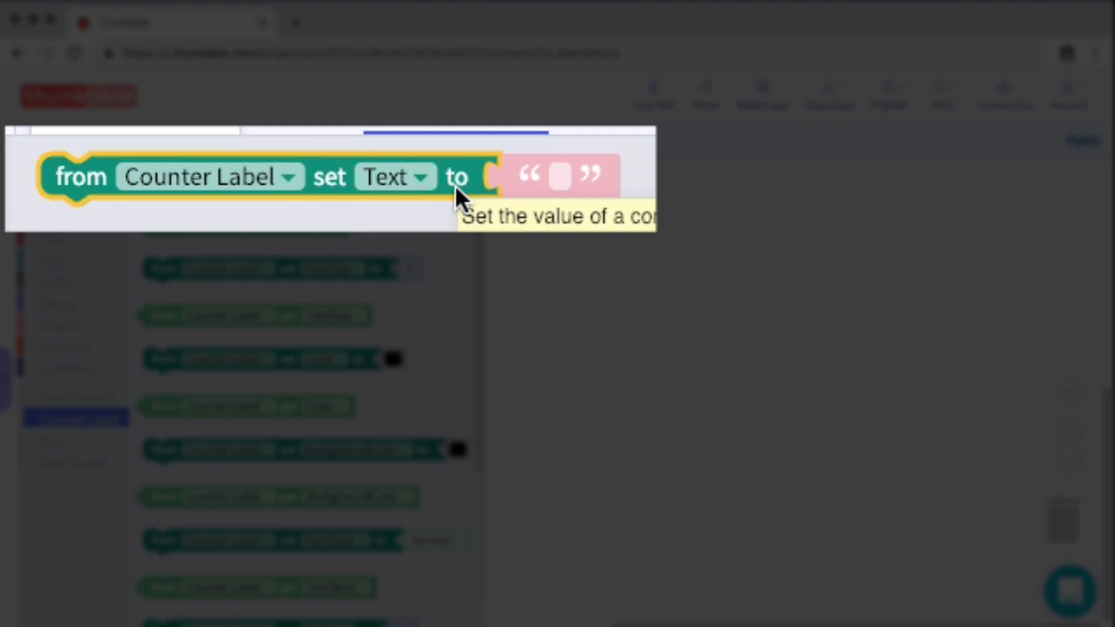
click(74, 463)
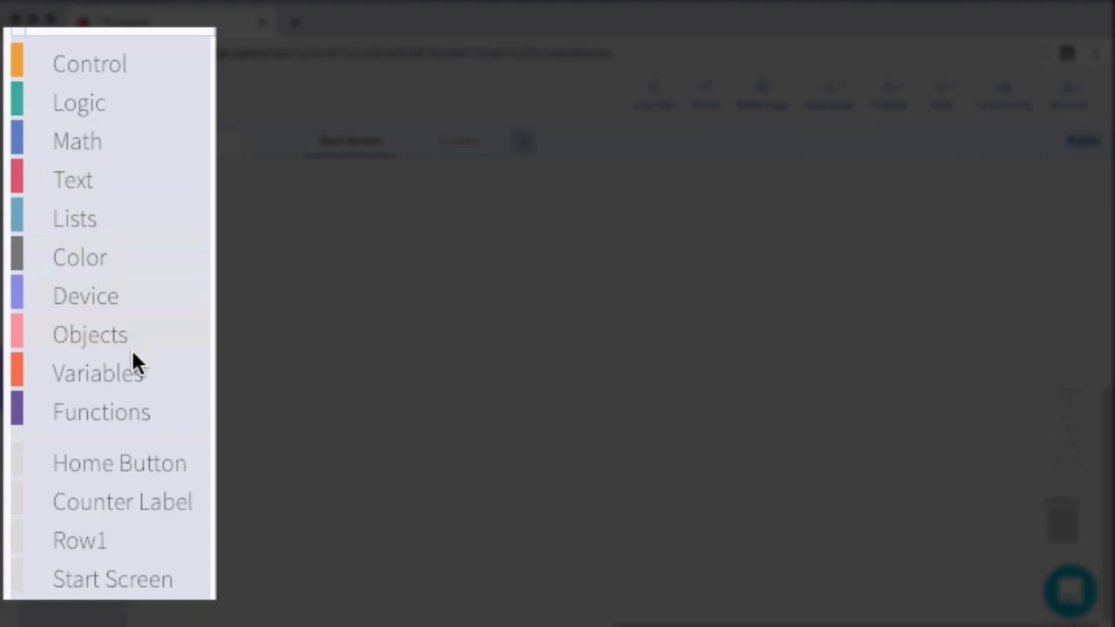
mouse_move(136, 397)
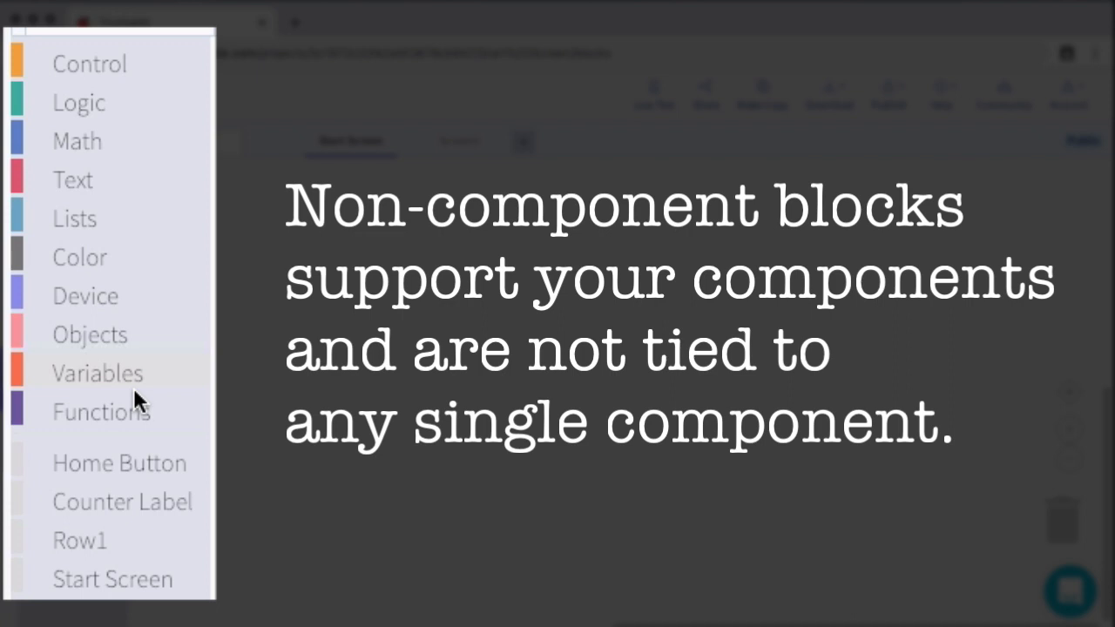
mouse_move(113, 213)
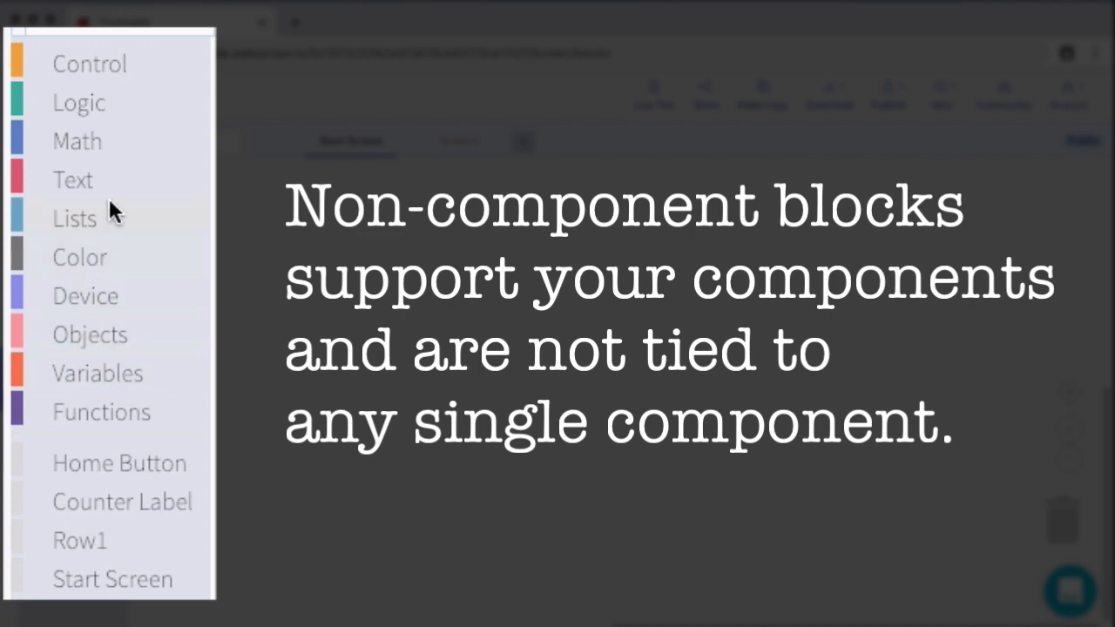
mouse_move(105, 78)
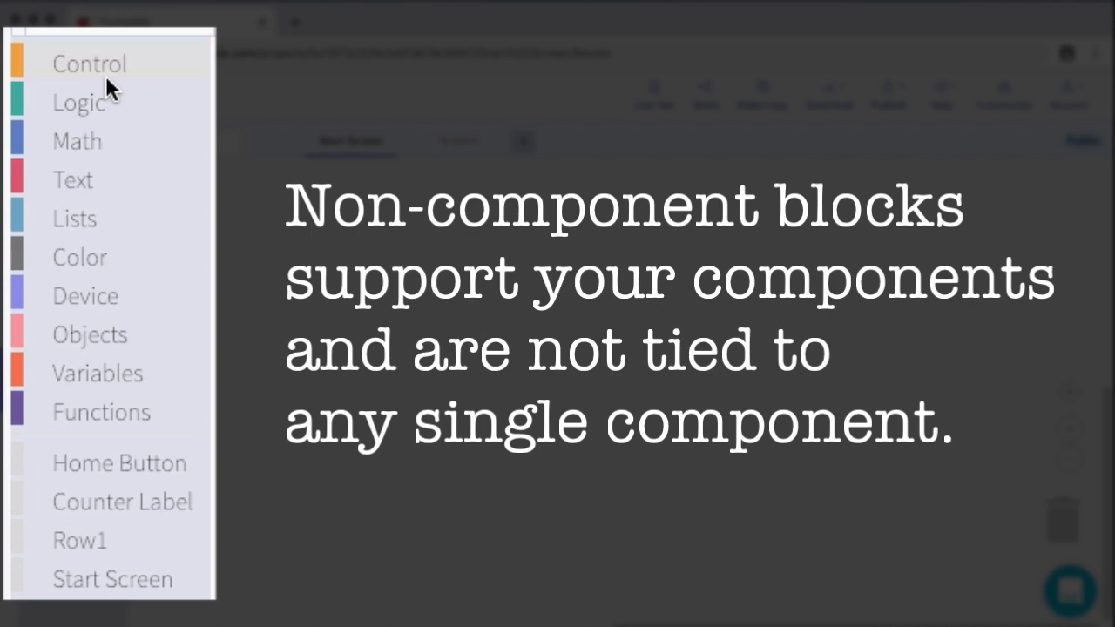
mouse_move(120, 153)
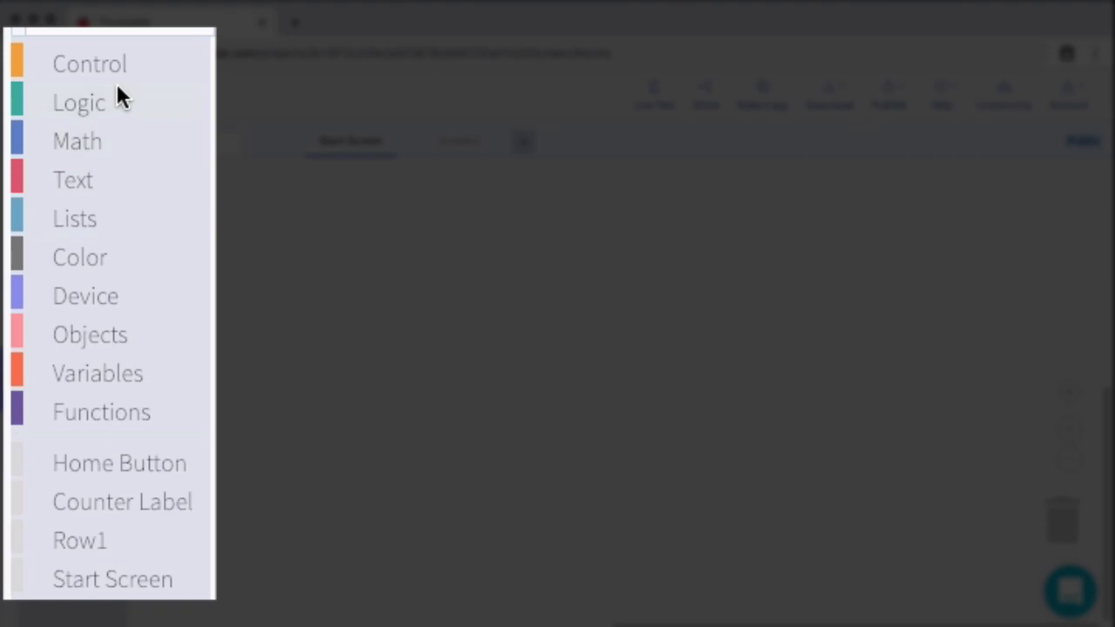
click(90, 63)
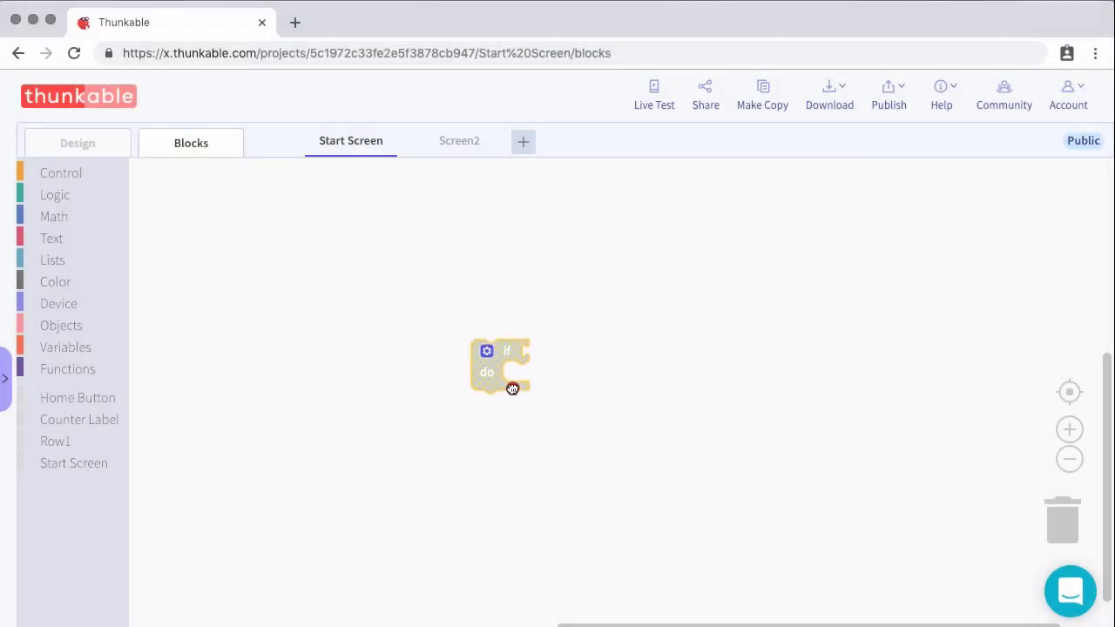
drag(498, 366, 1063, 519)
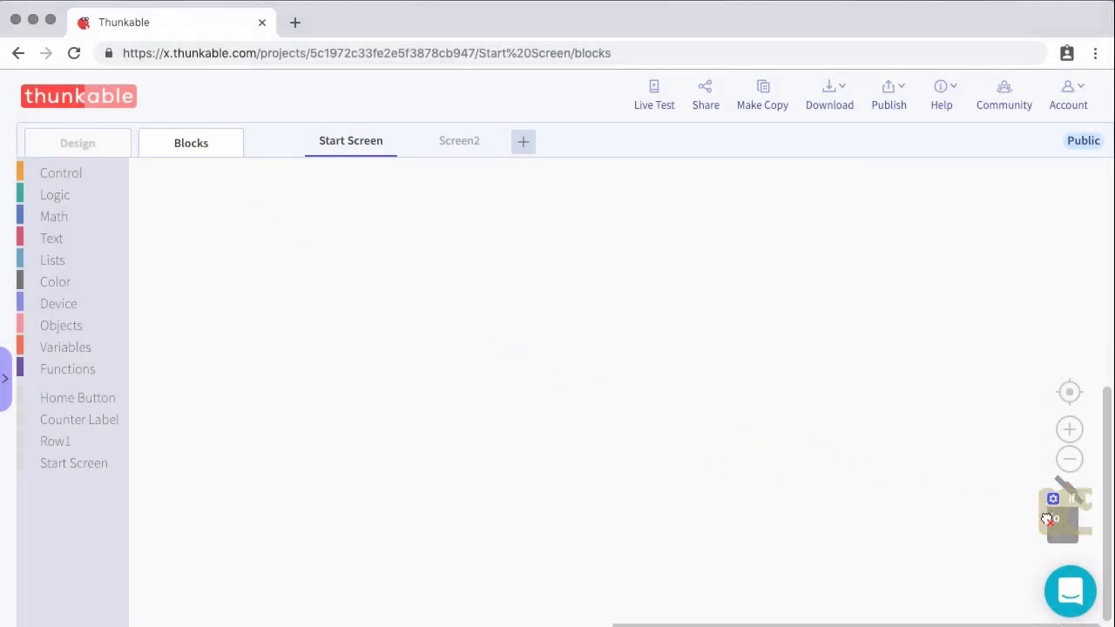
click(61, 173)
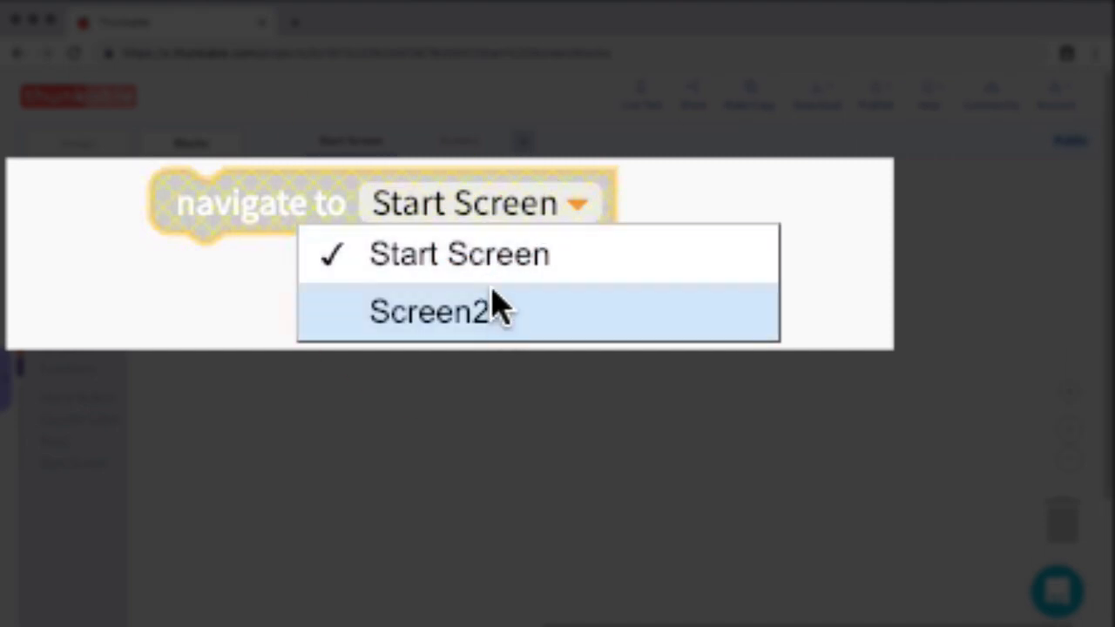
click(434, 312)
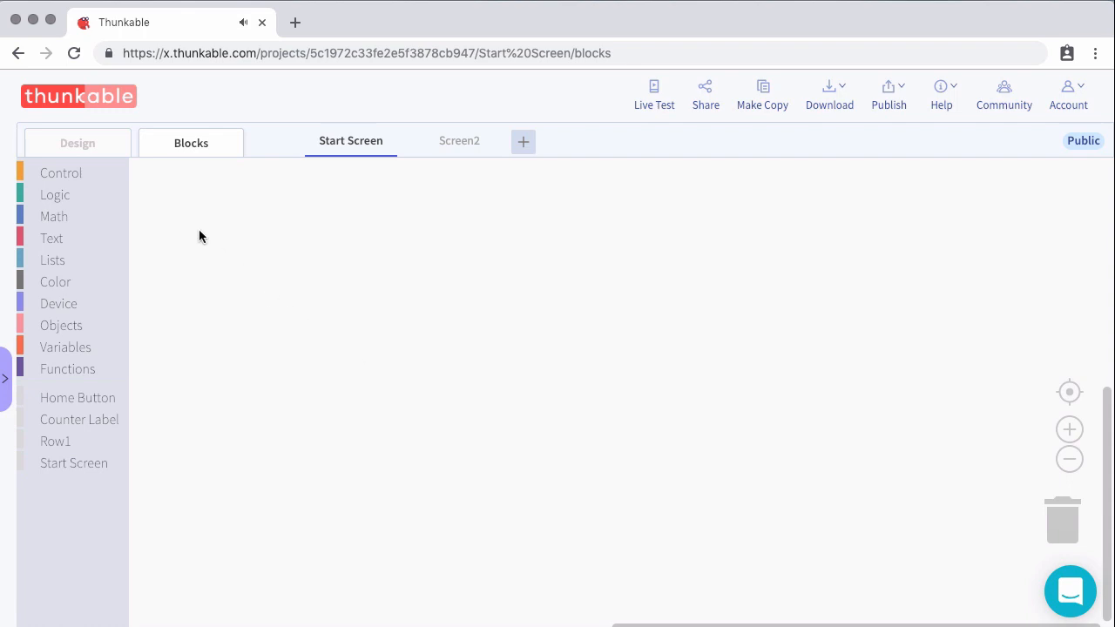
click(56, 196)
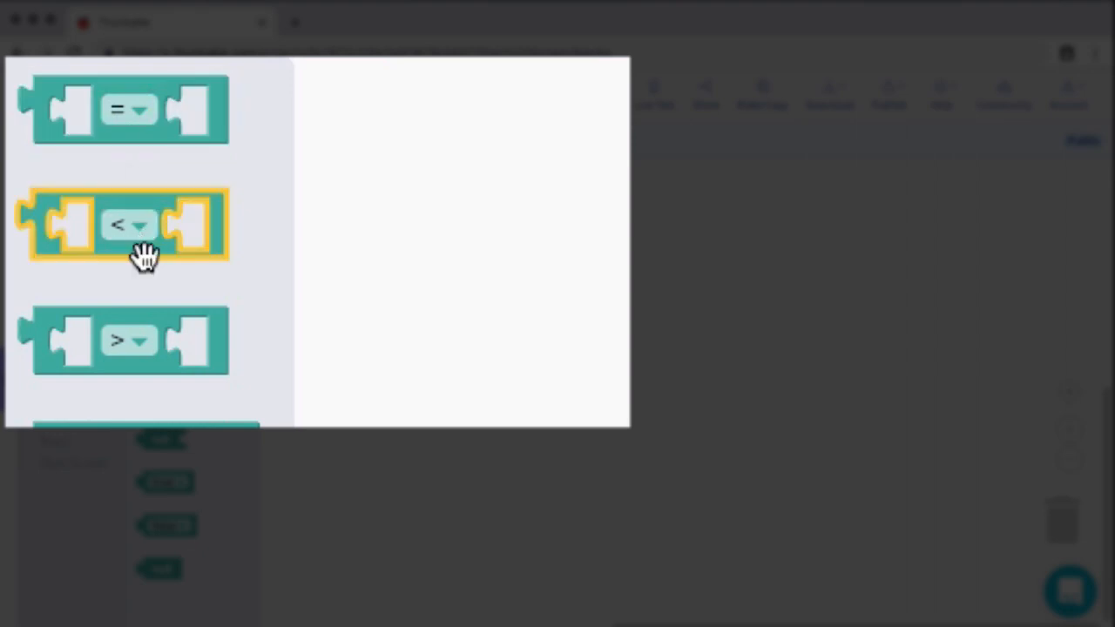
mouse_move(131, 339)
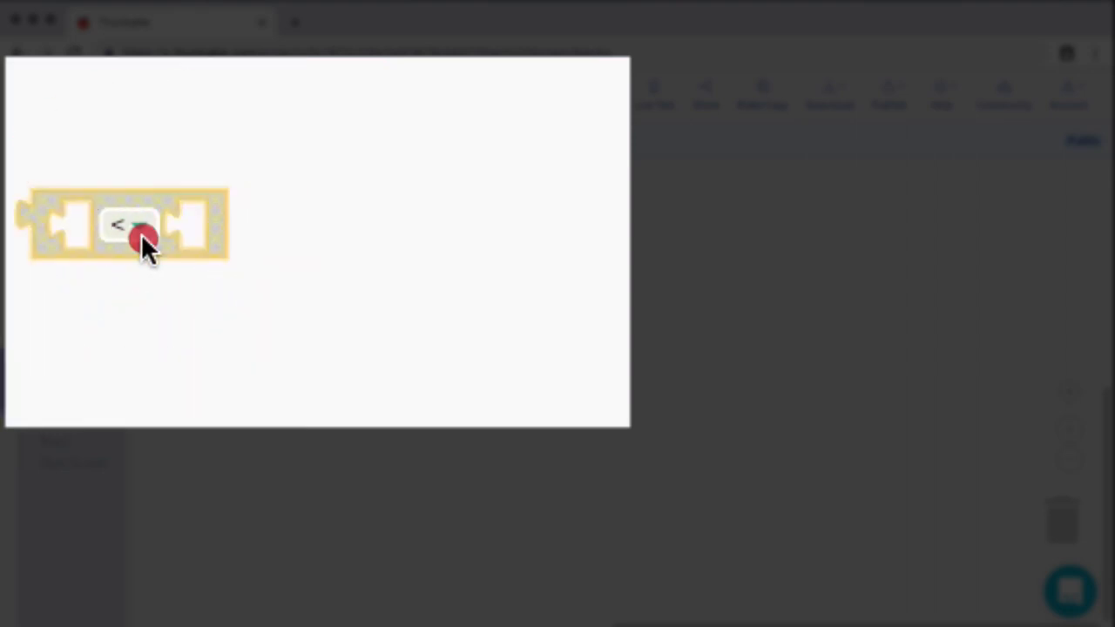
click(129, 224)
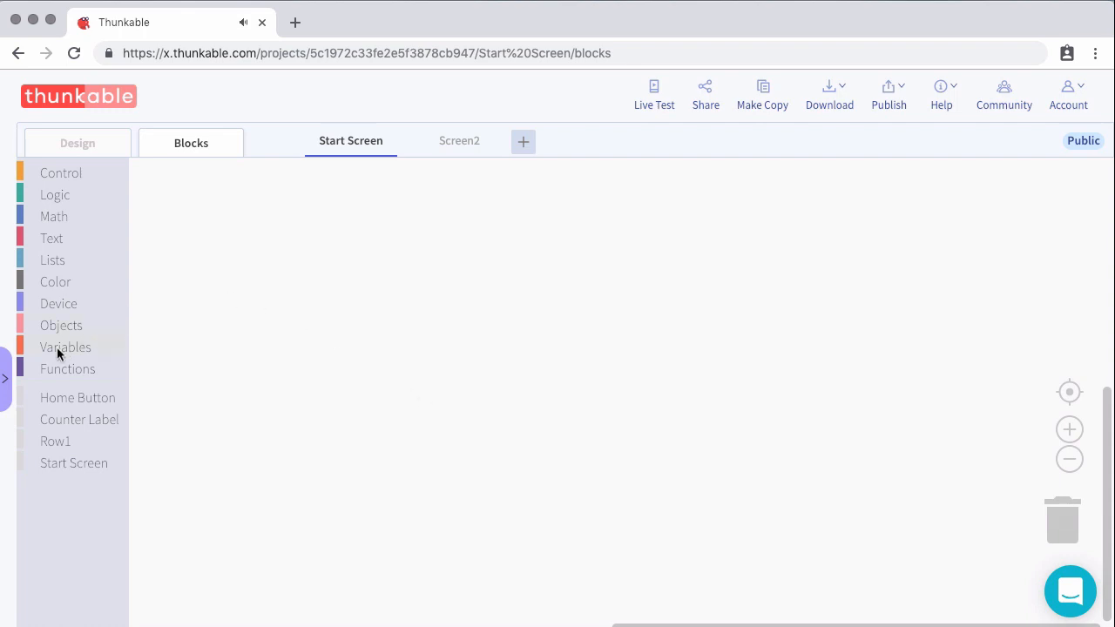
click(65, 347)
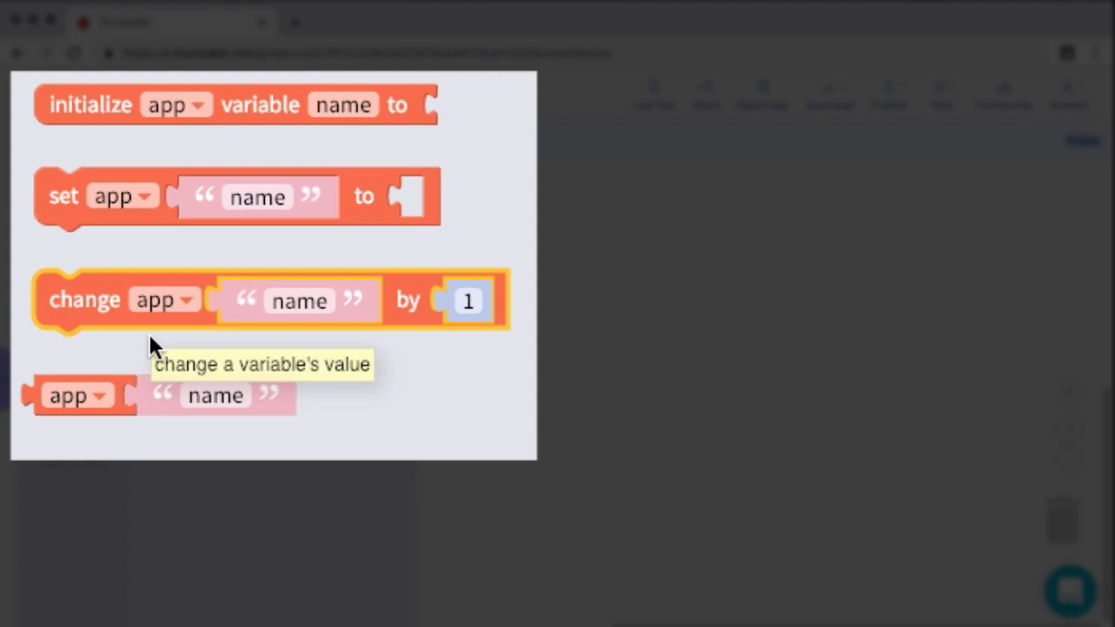
mouse_move(83, 118)
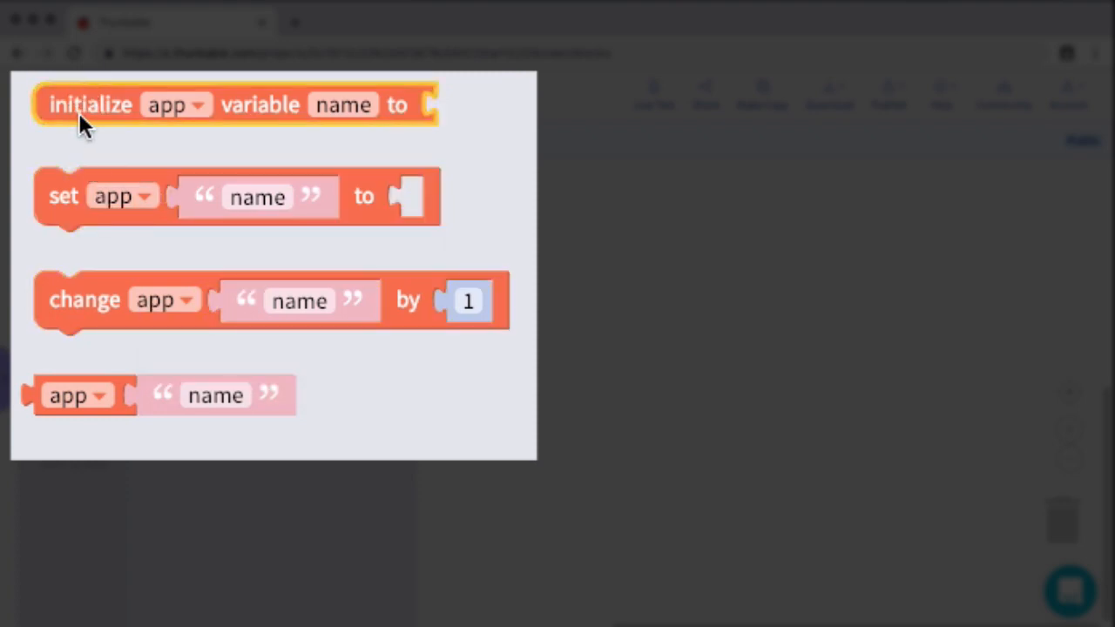
mouse_move(108, 136)
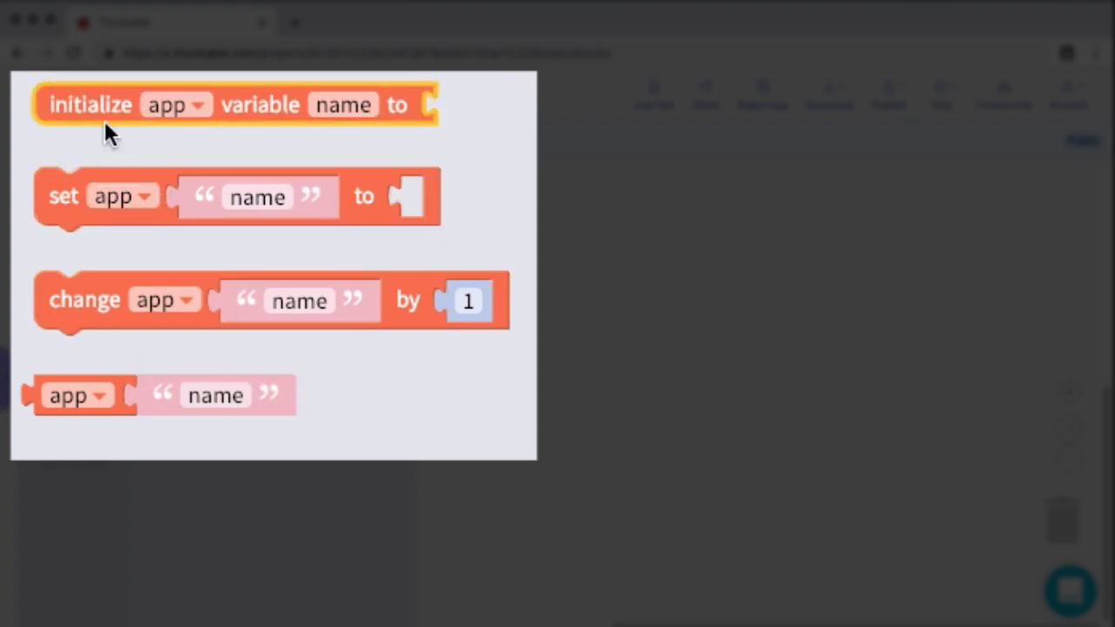
mouse_move(261, 122)
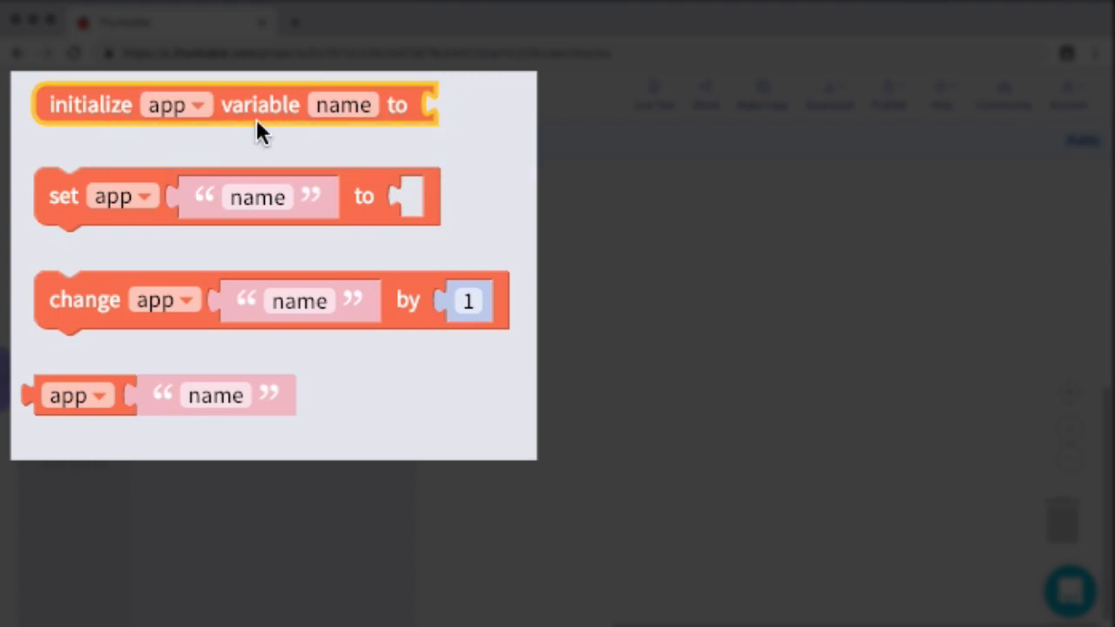
mouse_move(270, 130)
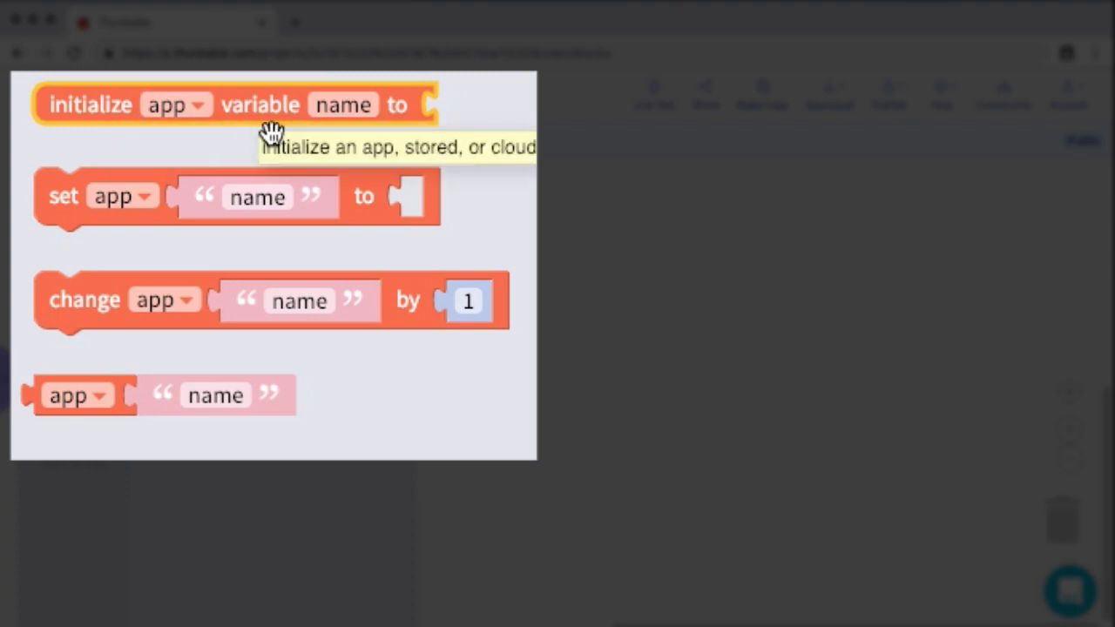
mouse_move(118, 143)
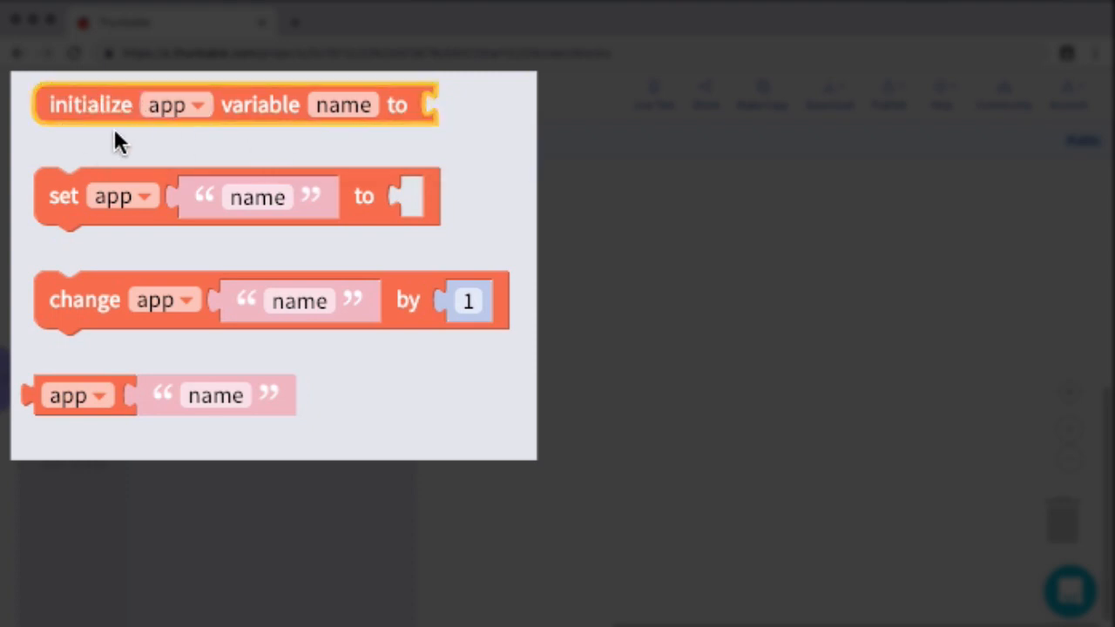
mouse_move(107, 121)
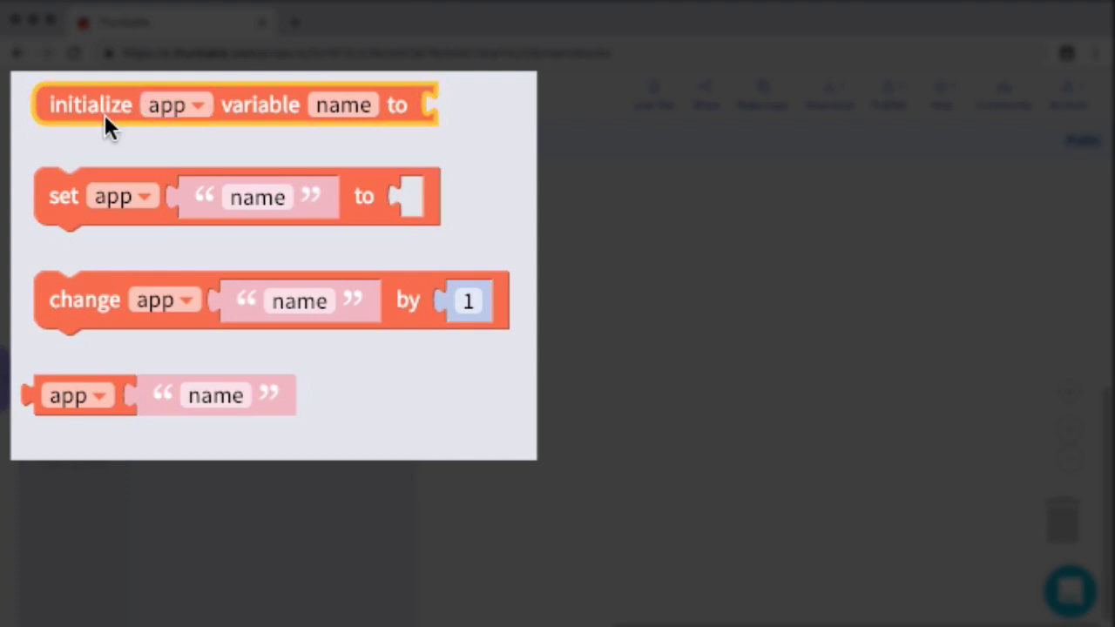
mouse_move(261, 131)
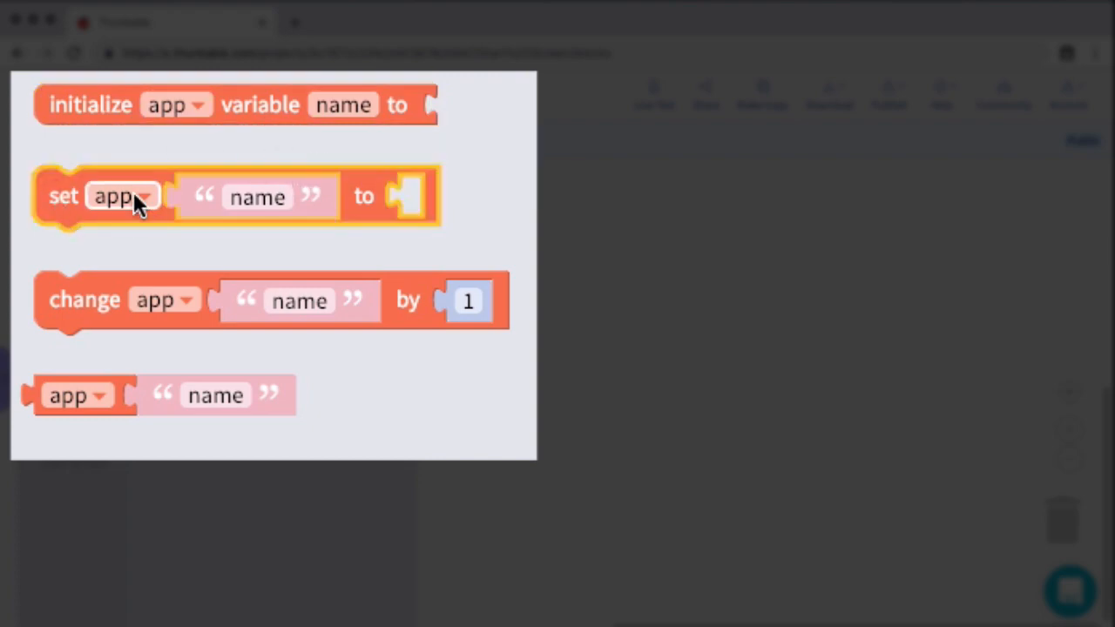
mouse_move(216, 212)
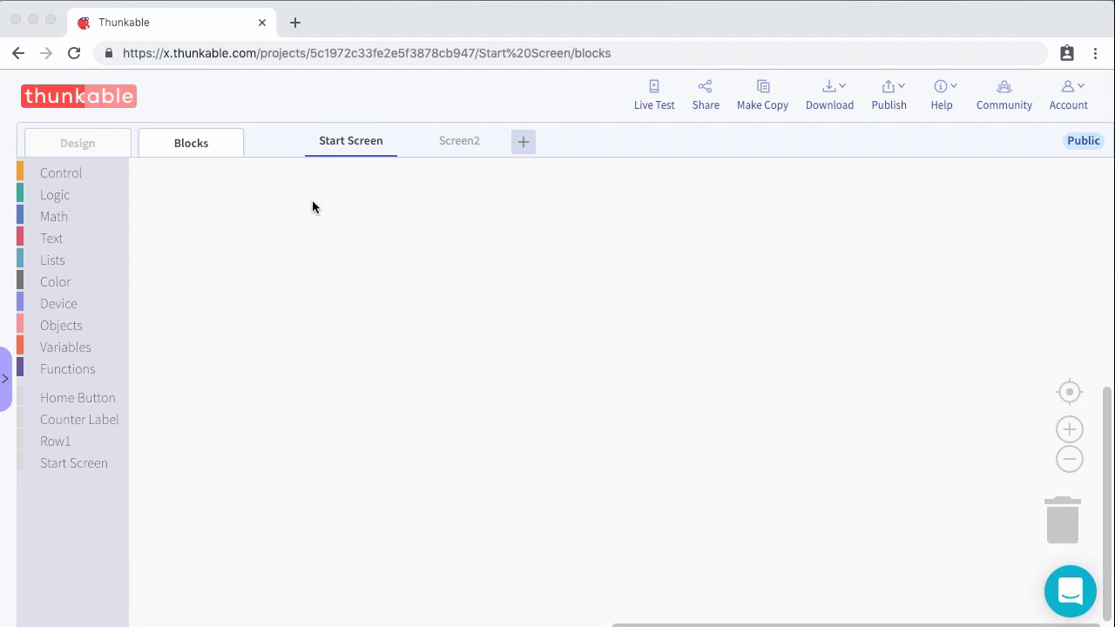
Return to the Start Screen design view showing the Home Button and Counter Label
click(77, 143)
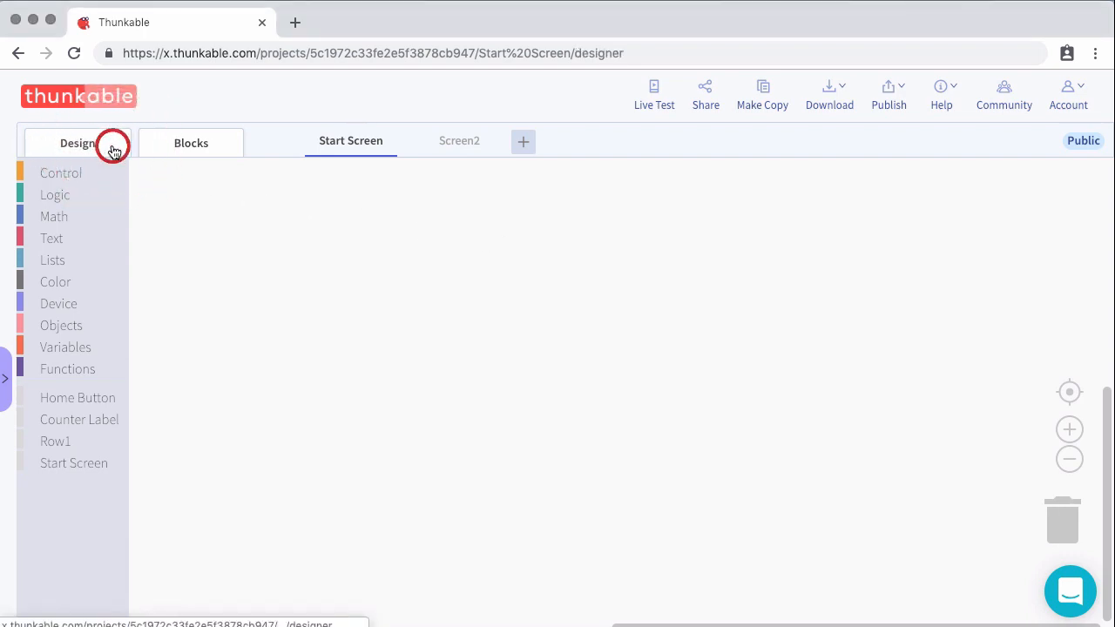
click(77, 143)
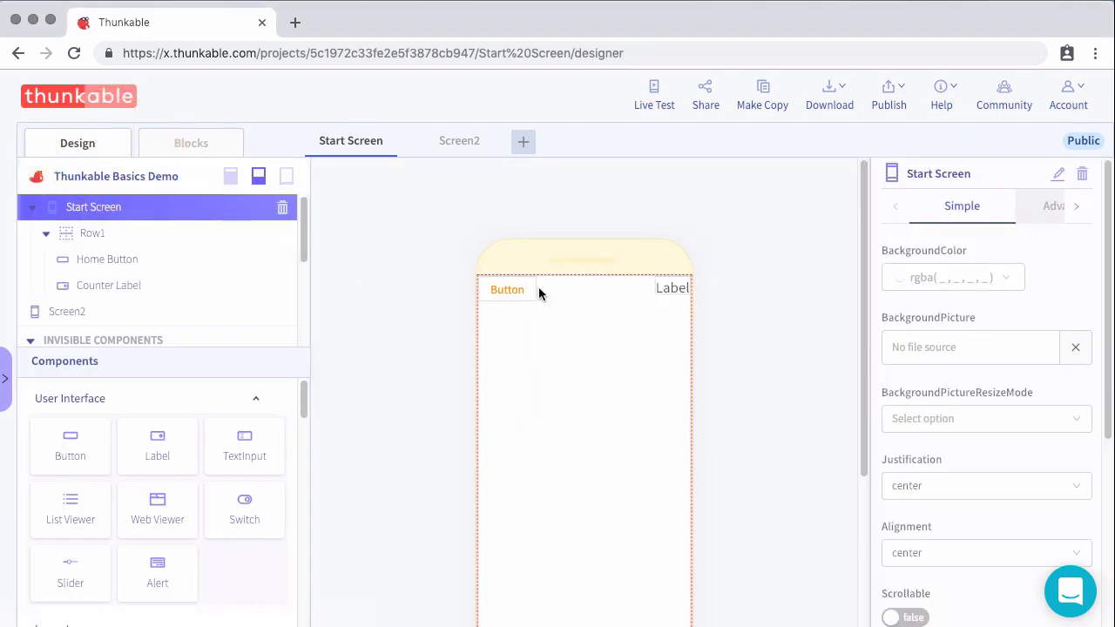
mouse_move(529, 297)
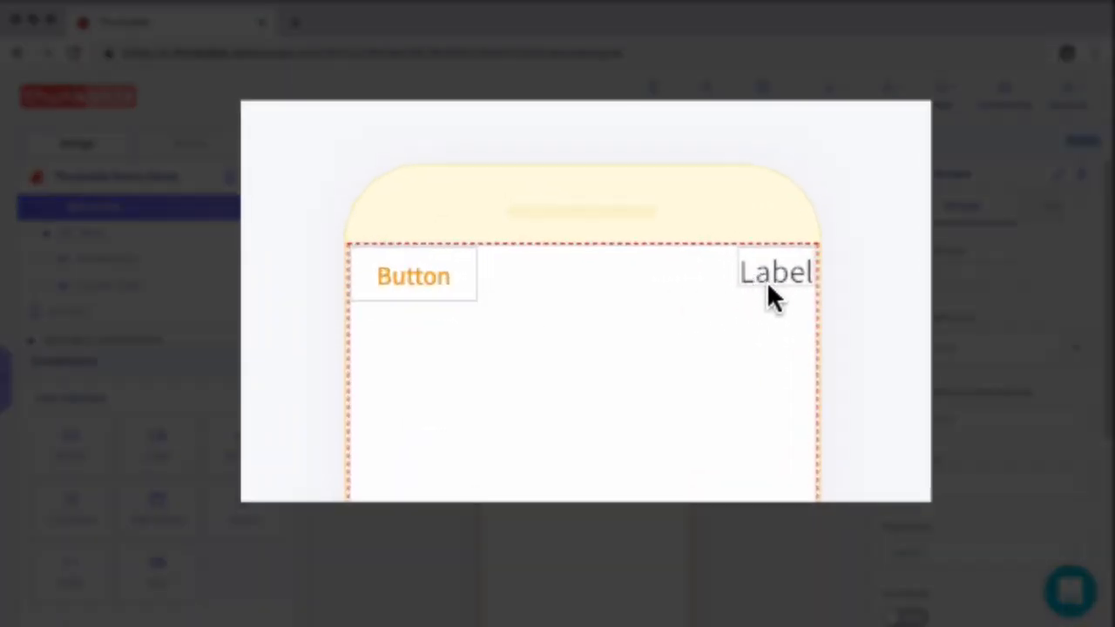
mouse_move(613, 317)
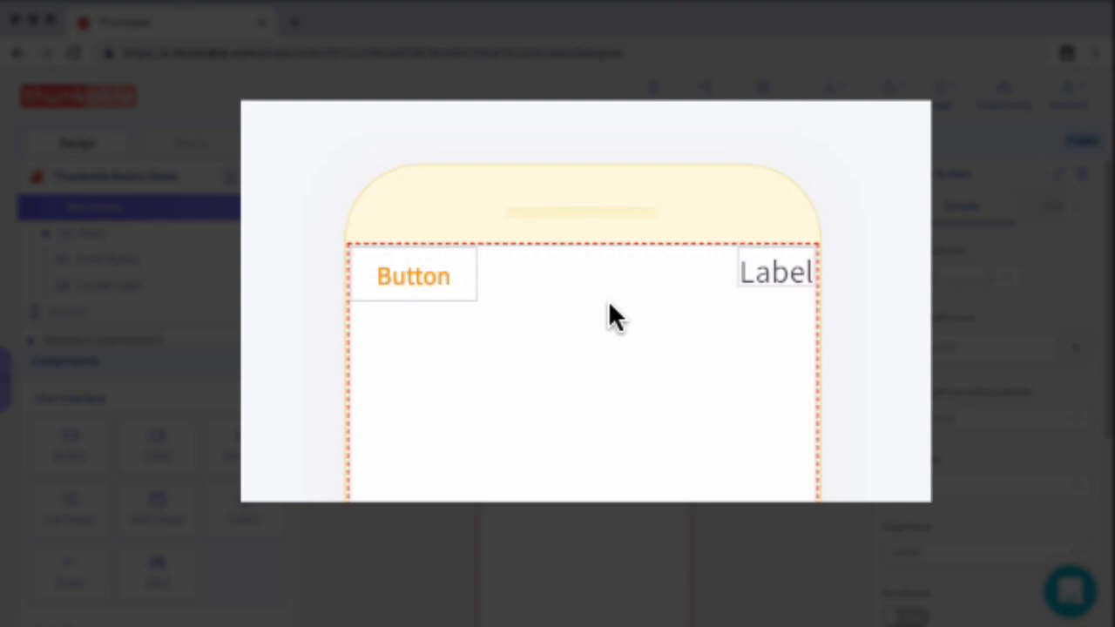
mouse_move(644, 310)
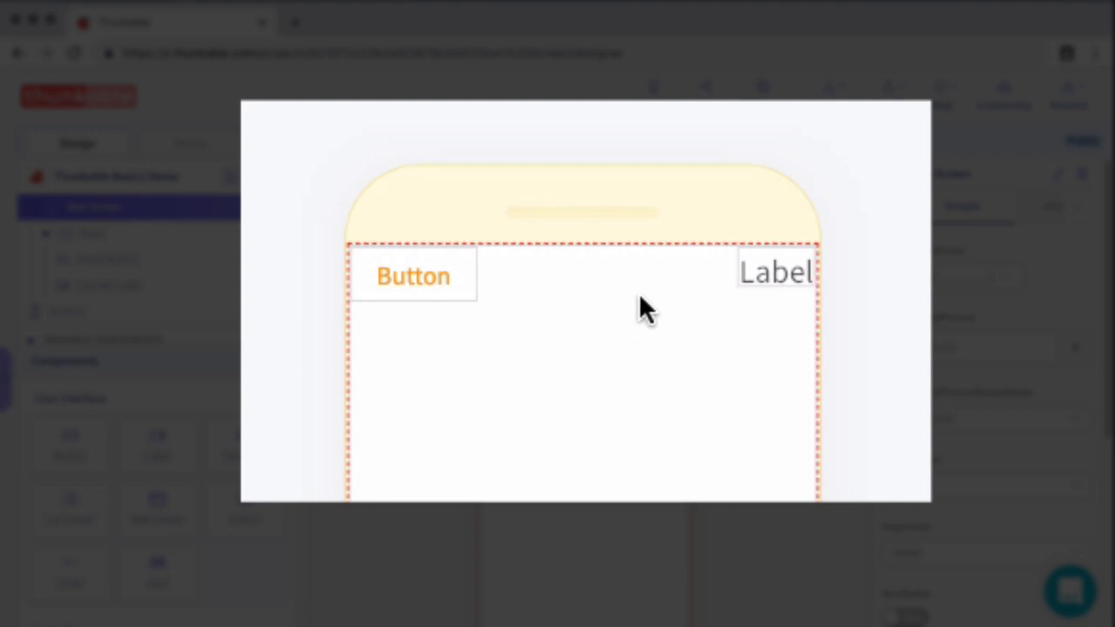
mouse_move(537, 315)
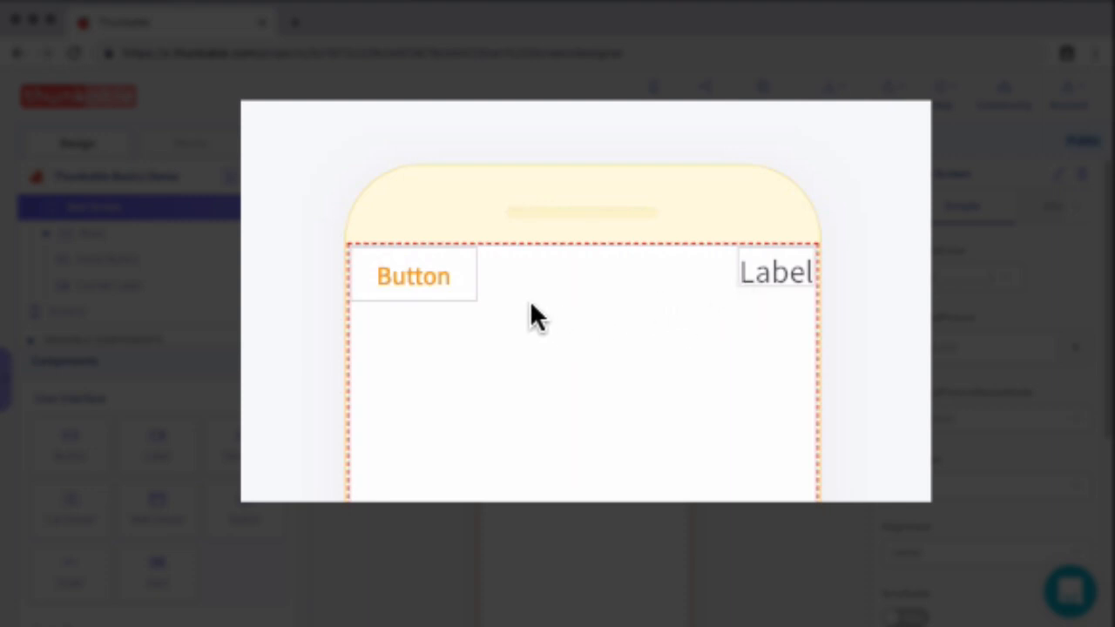
mouse_move(436, 277)
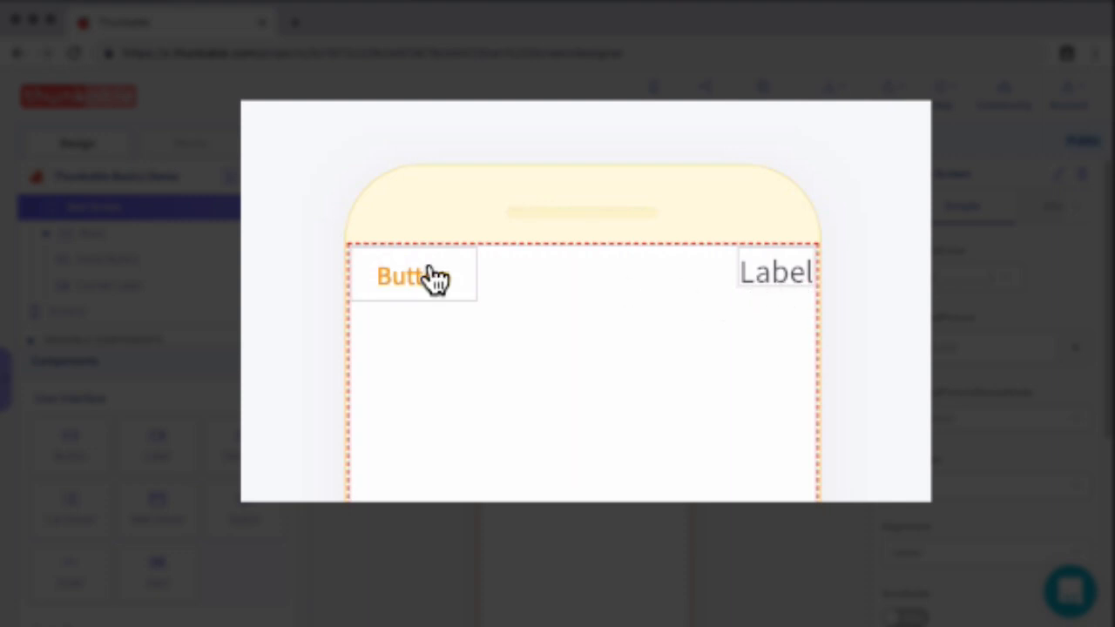
mouse_move(690, 306)
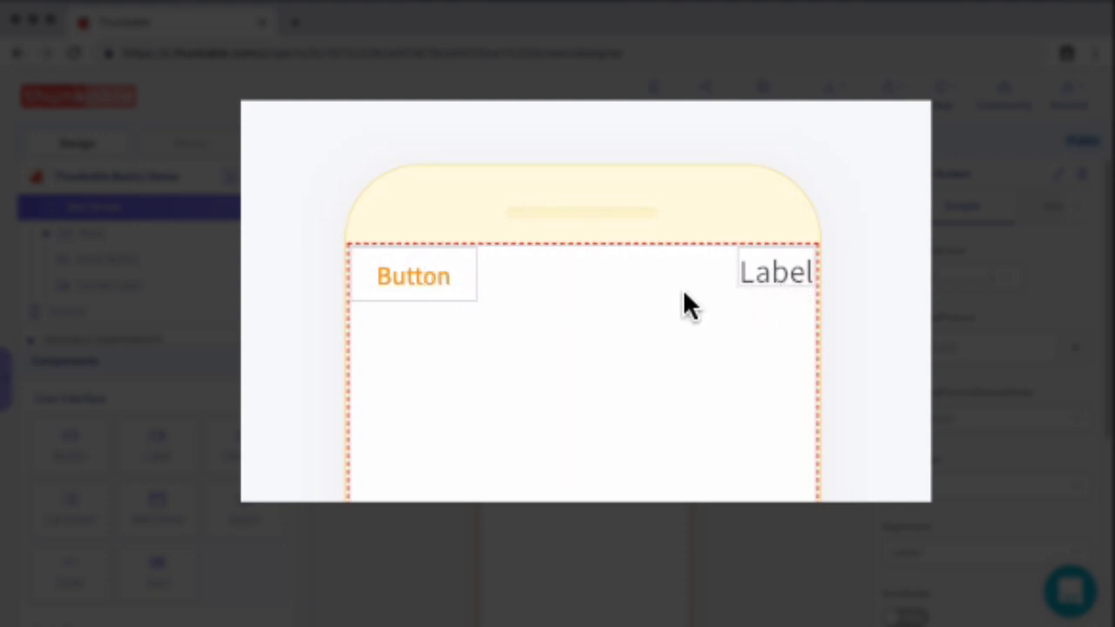
mouse_move(471, 313)
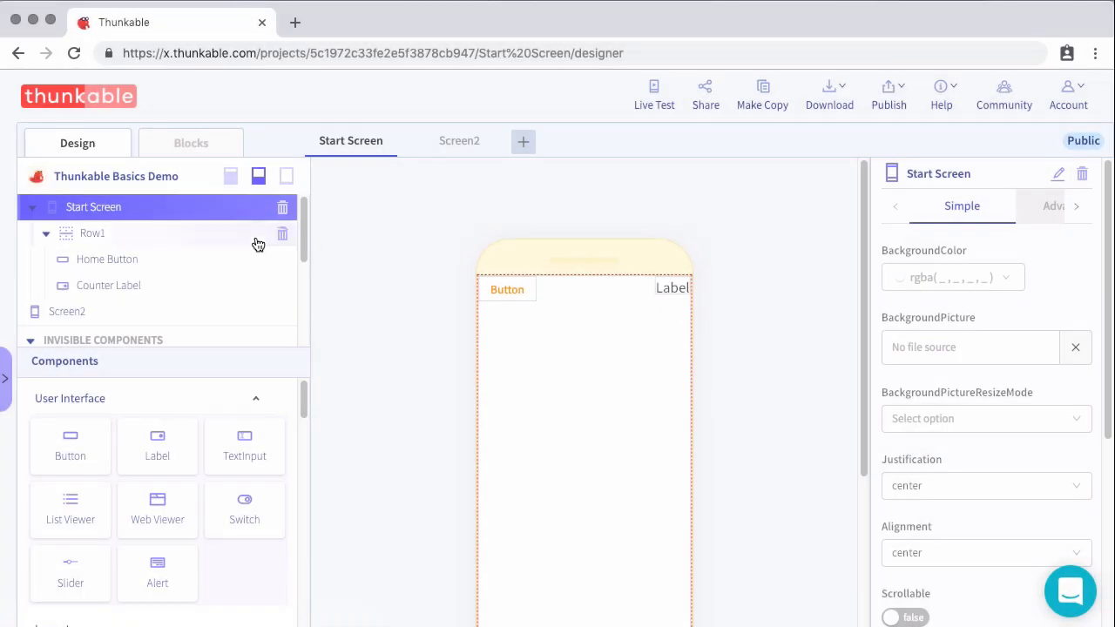
mouse_move(192, 143)
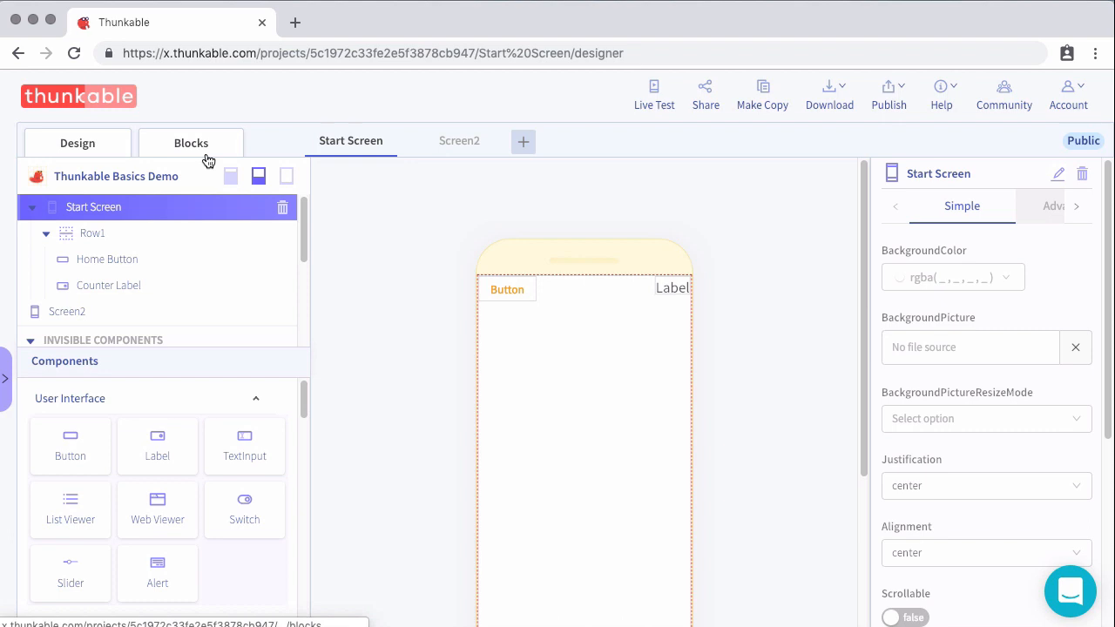
Initialize an app variable named 'counter' to 0 in the Start Screen blocks
click(192, 143)
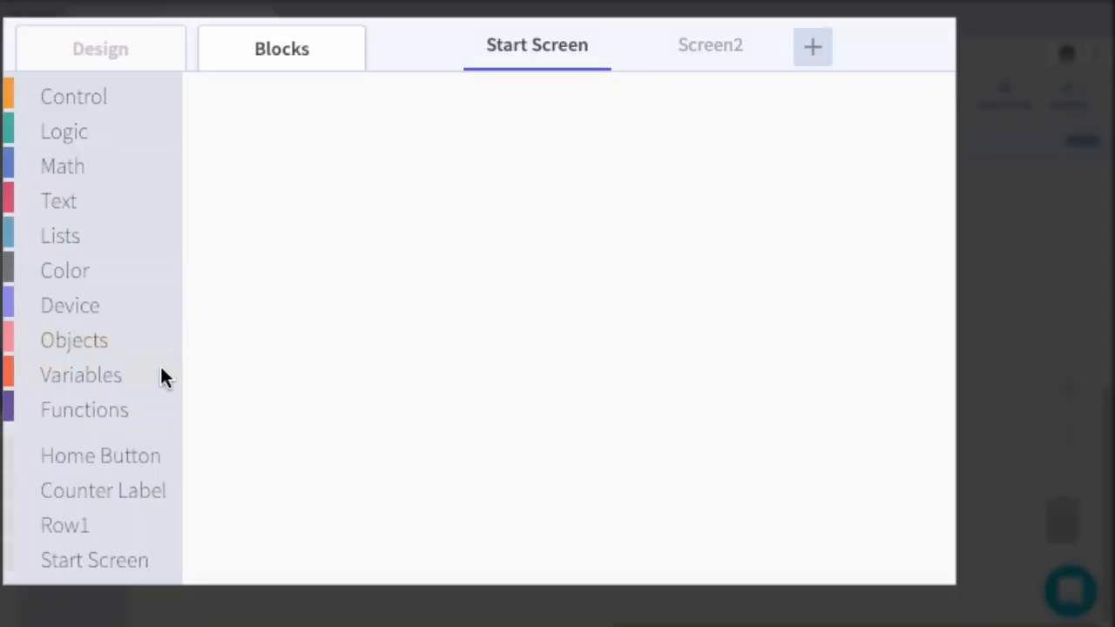
click(80, 374)
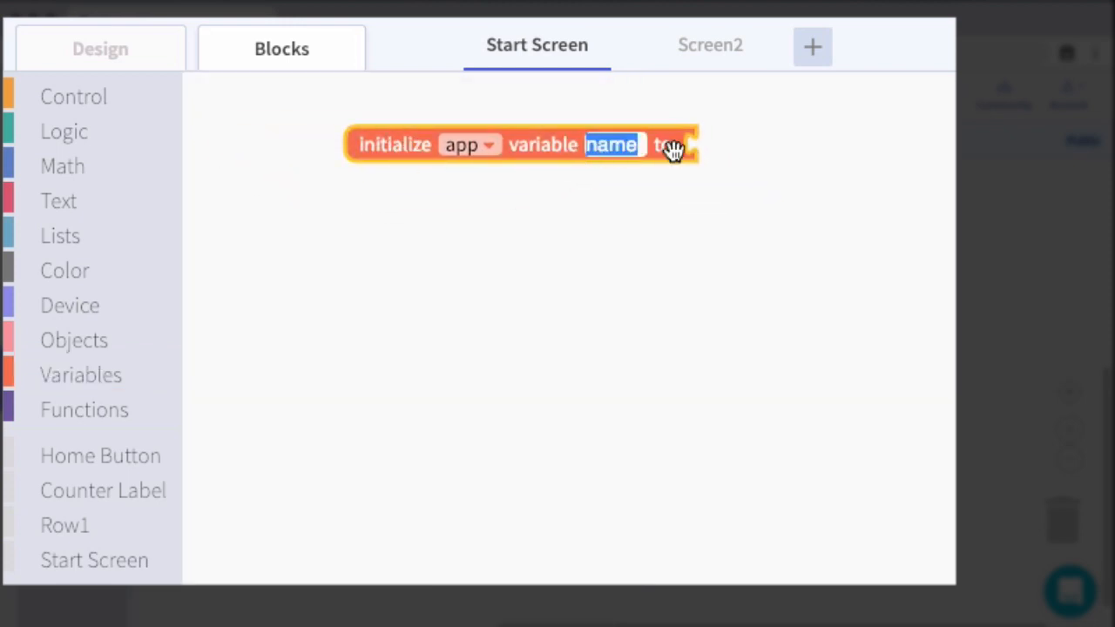
text(cou)
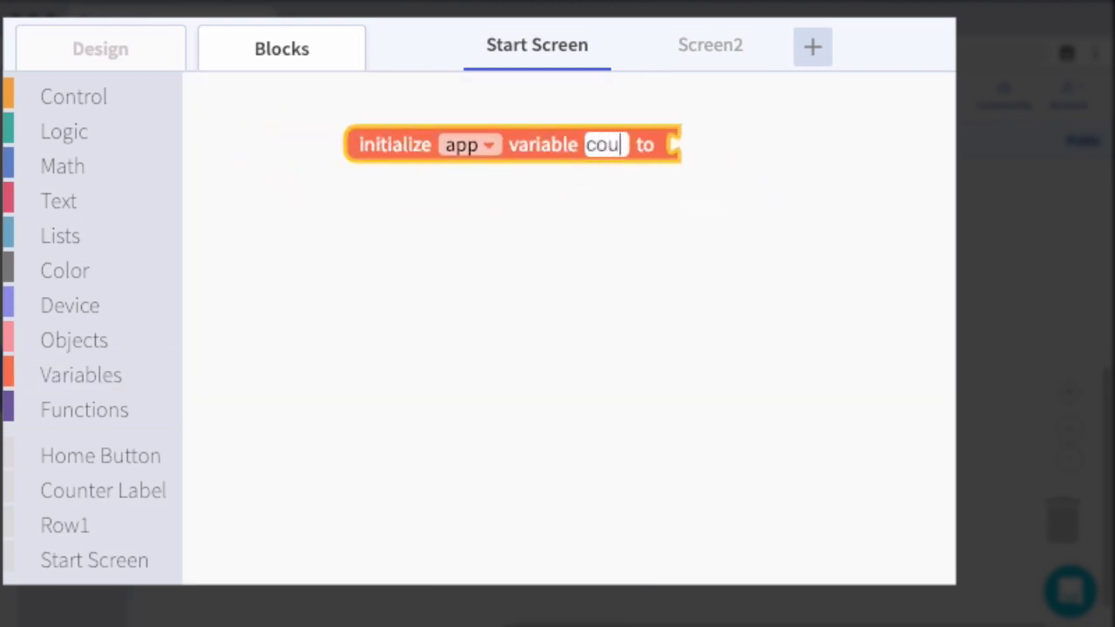
text(nter)
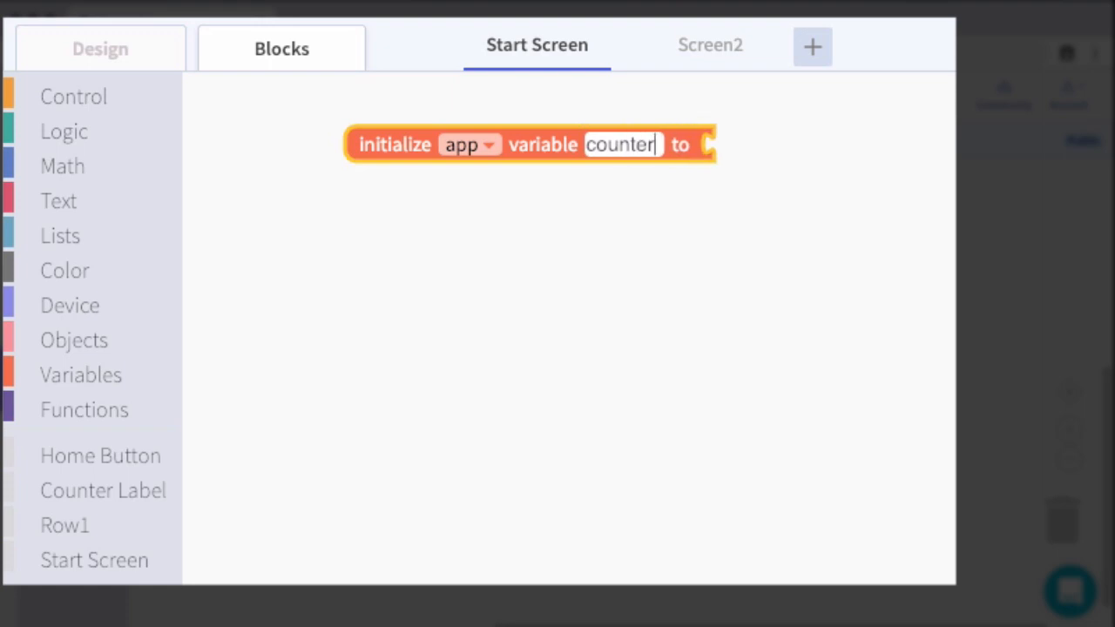
click(63, 166)
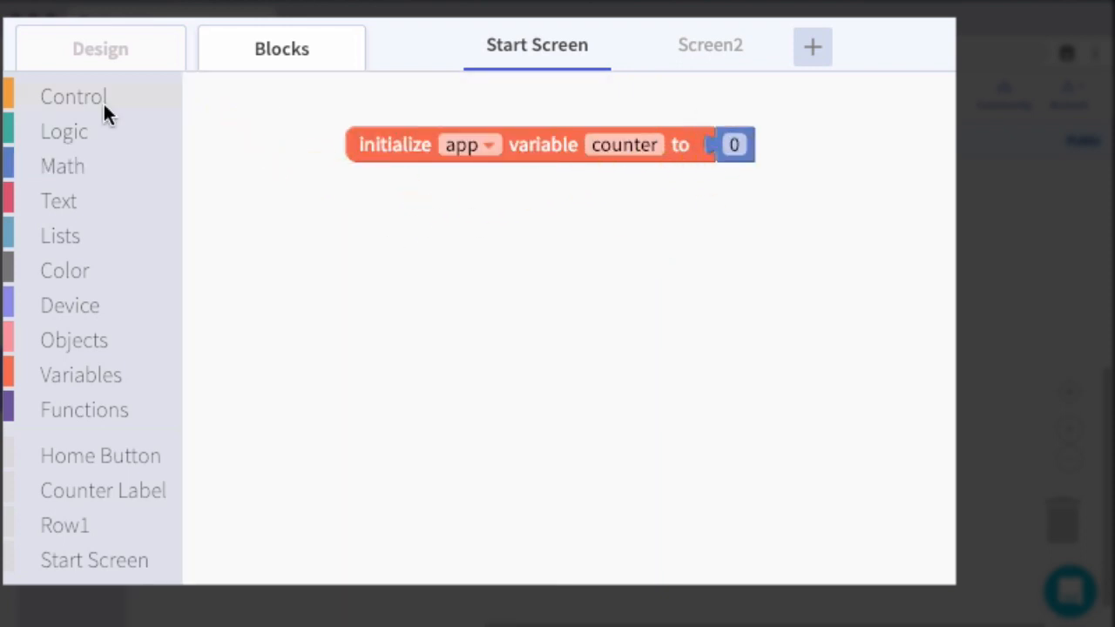
mouse_move(101, 456)
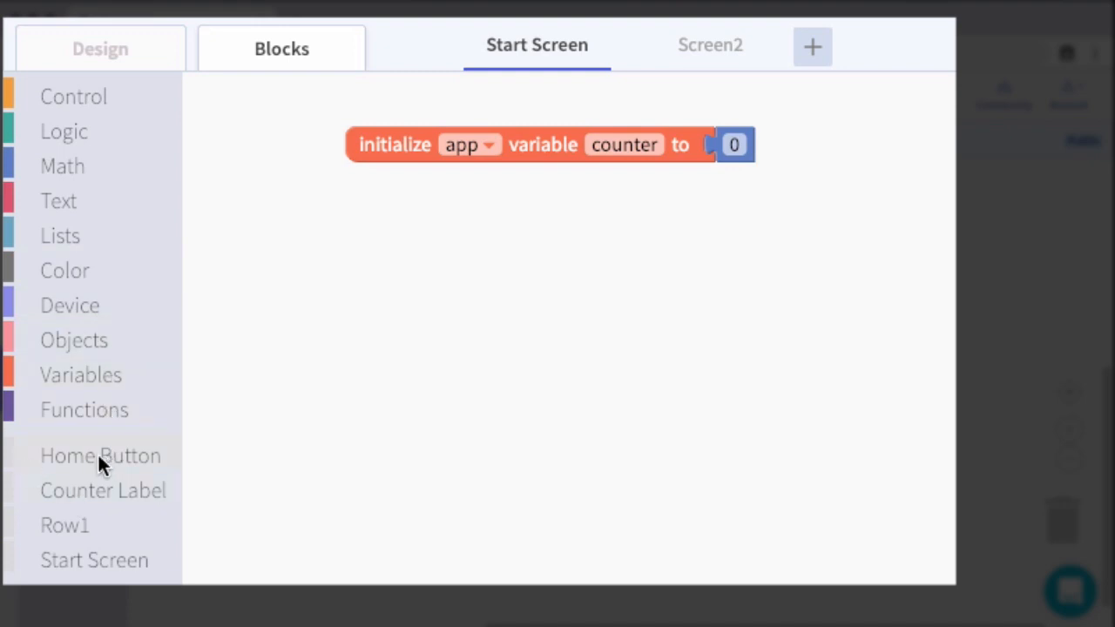
In the Home Button Click event, change app counter by 1
click(101, 455)
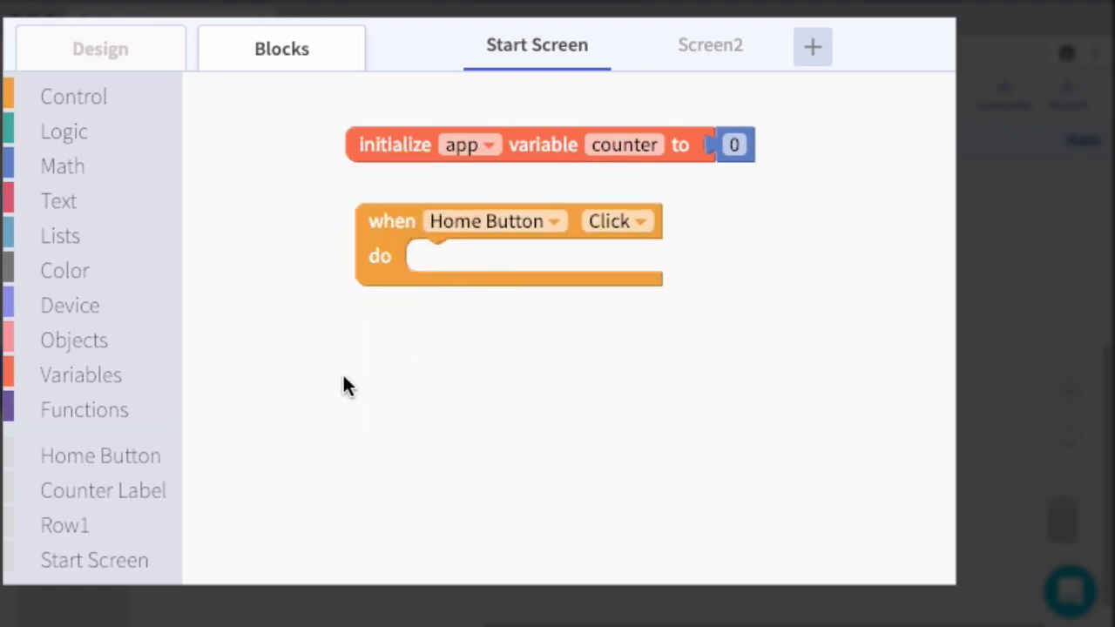
mouse_move(329, 367)
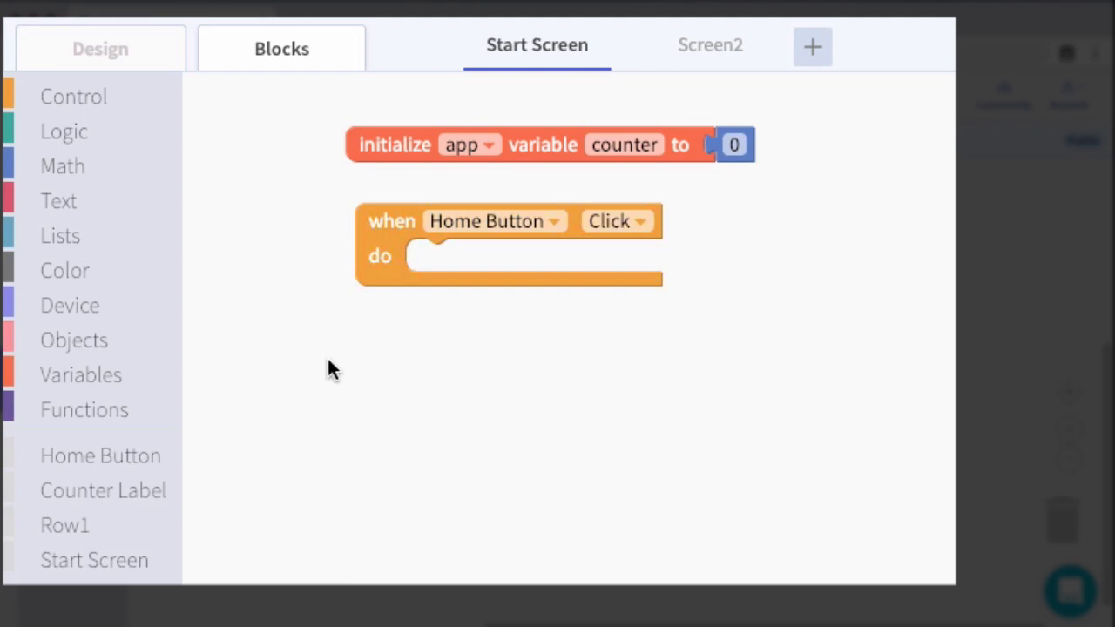
click(81, 375)
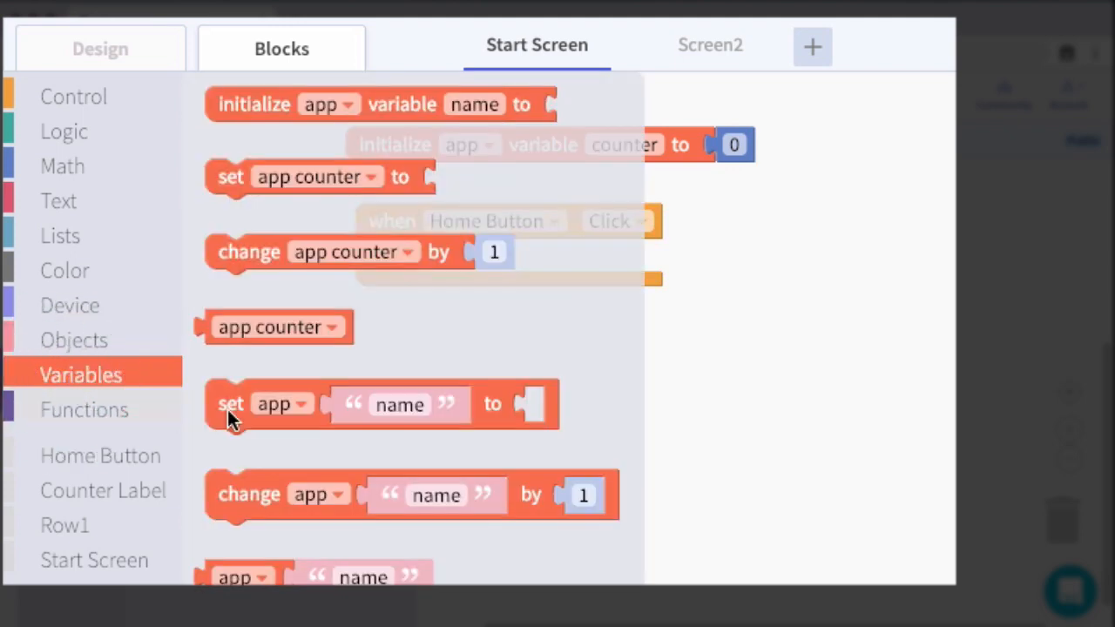
click(248, 251)
text(0)
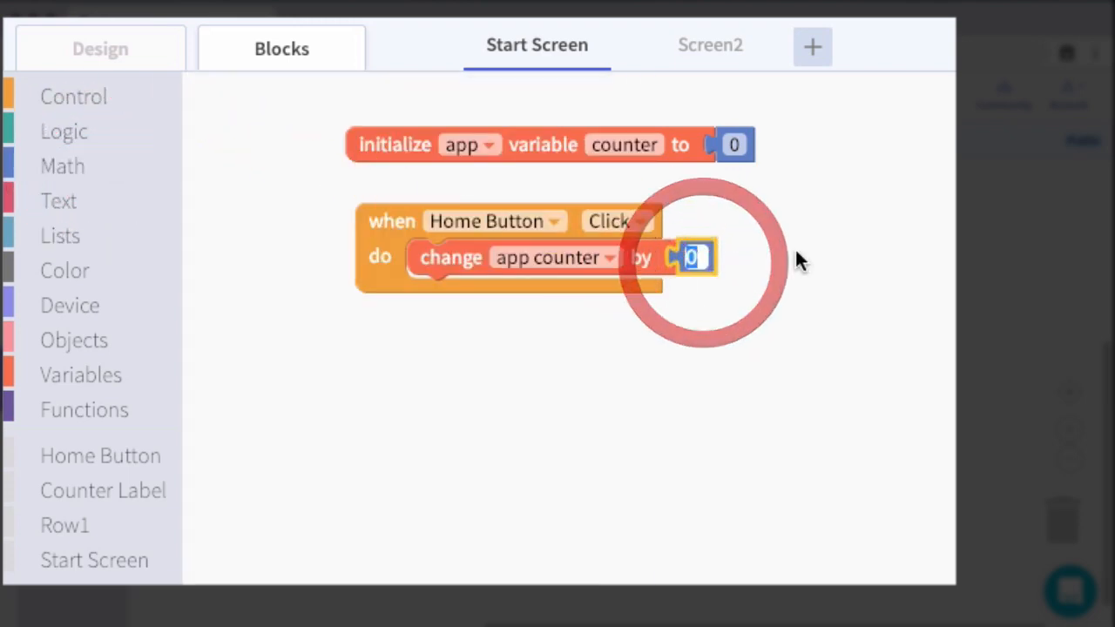
text(1)
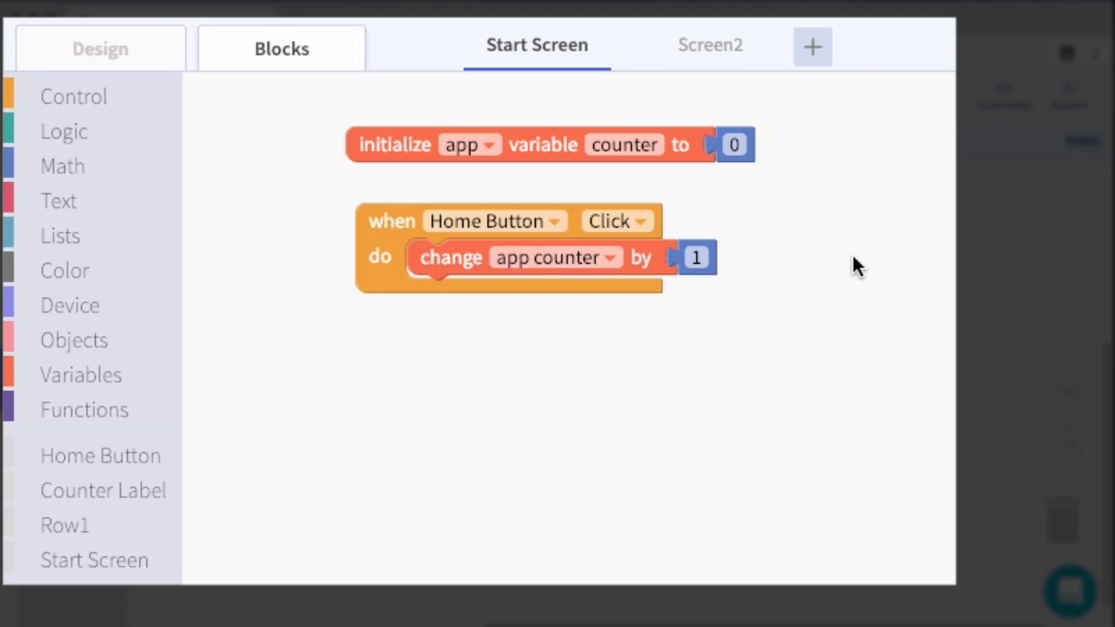
mouse_move(777, 255)
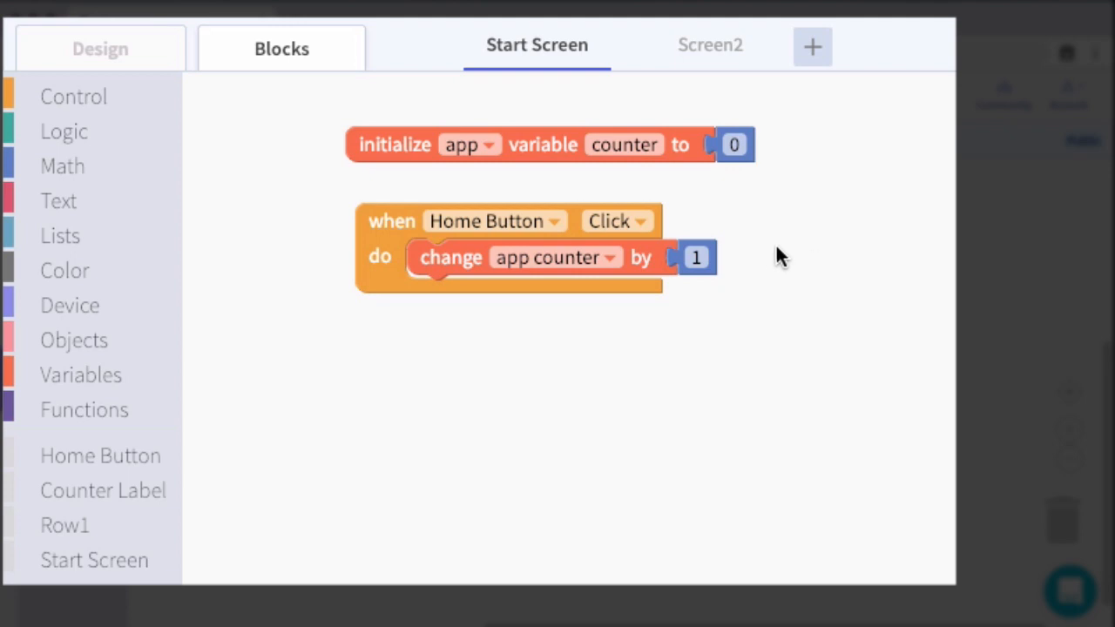
mouse_move(707, 261)
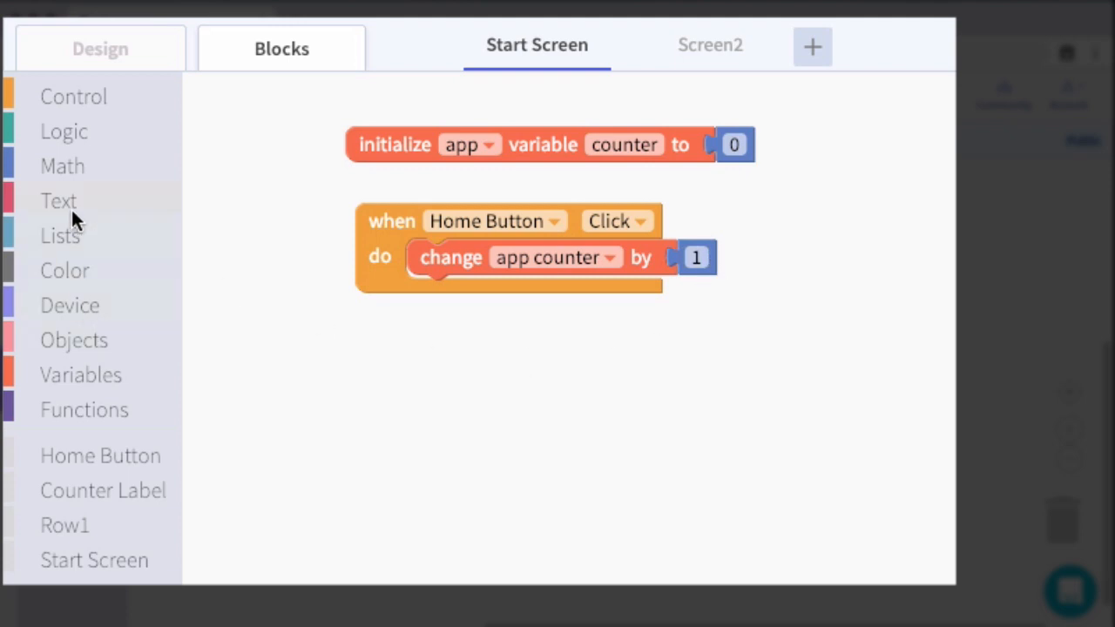
mouse_move(74, 136)
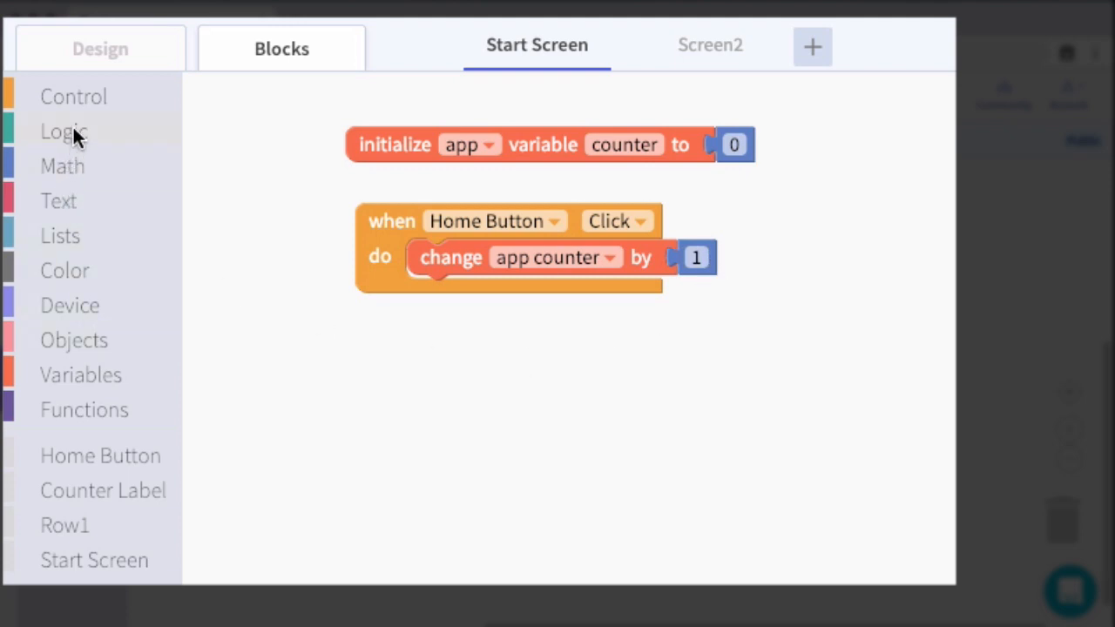
mouse_move(79, 119)
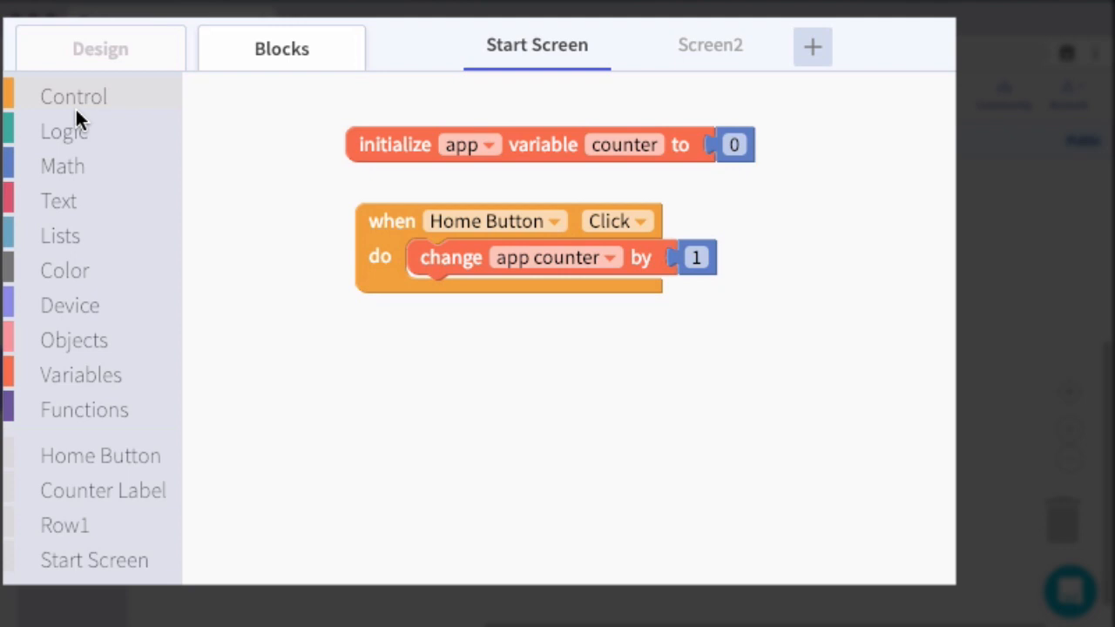
mouse_move(94, 474)
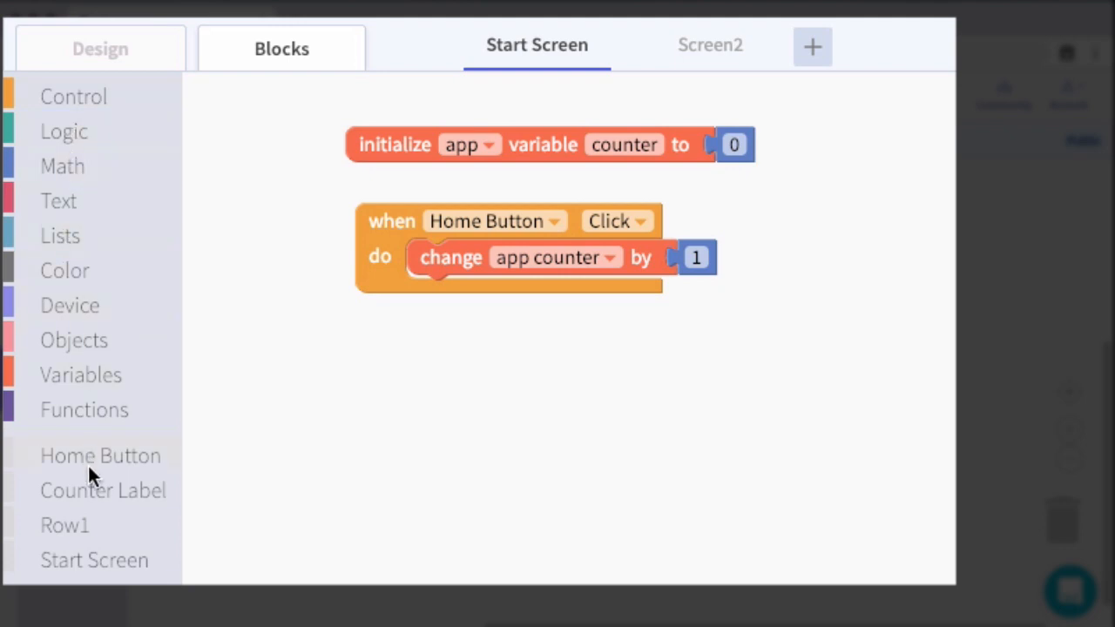
Set Counter Label's Text to app counter below the counter change in the click handler
click(103, 490)
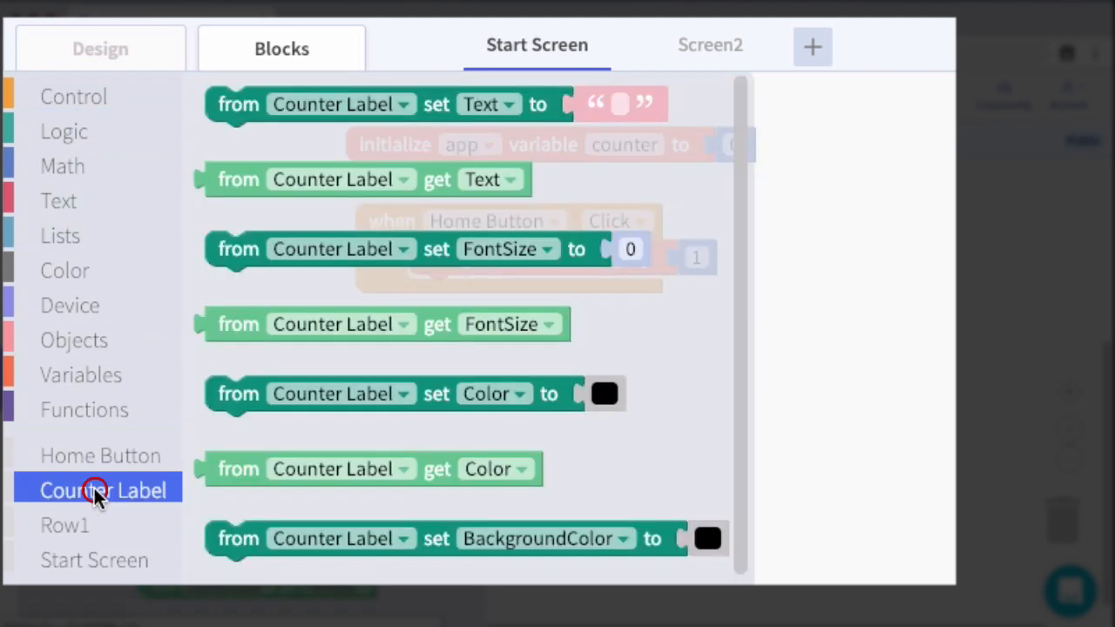
mouse_move(247, 153)
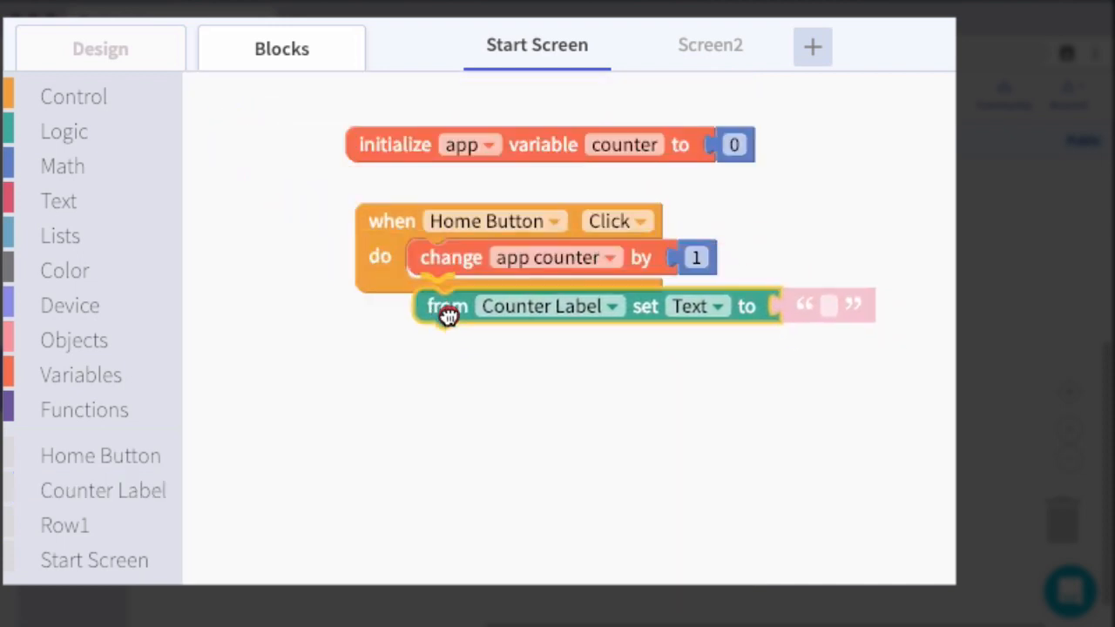
drag(446, 306, 446, 292)
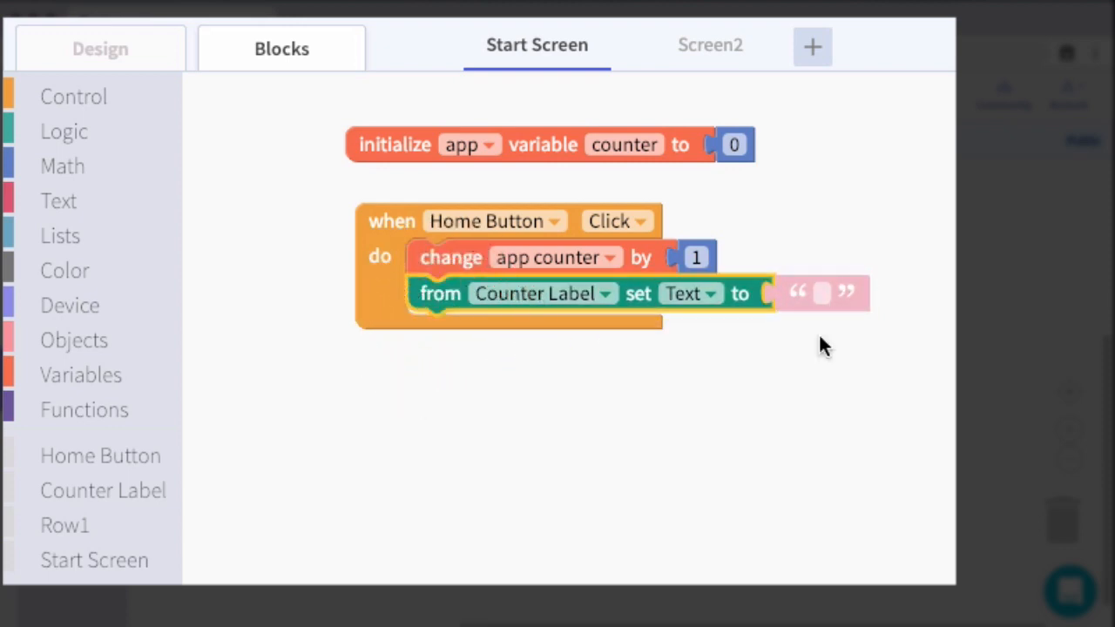
click(80, 375)
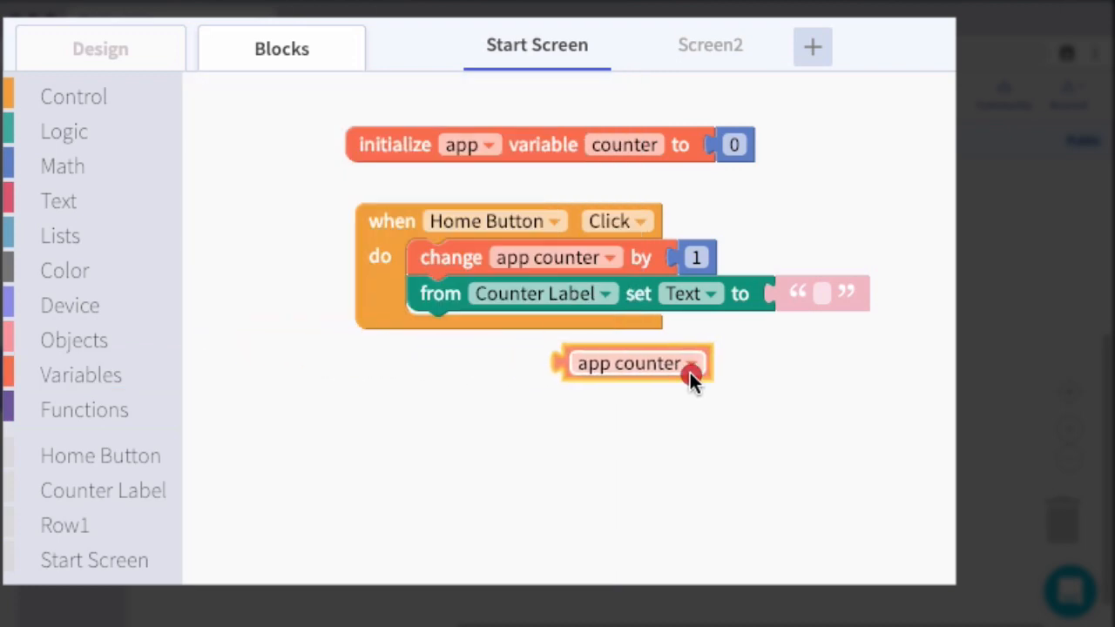
drag(636, 364, 845, 293)
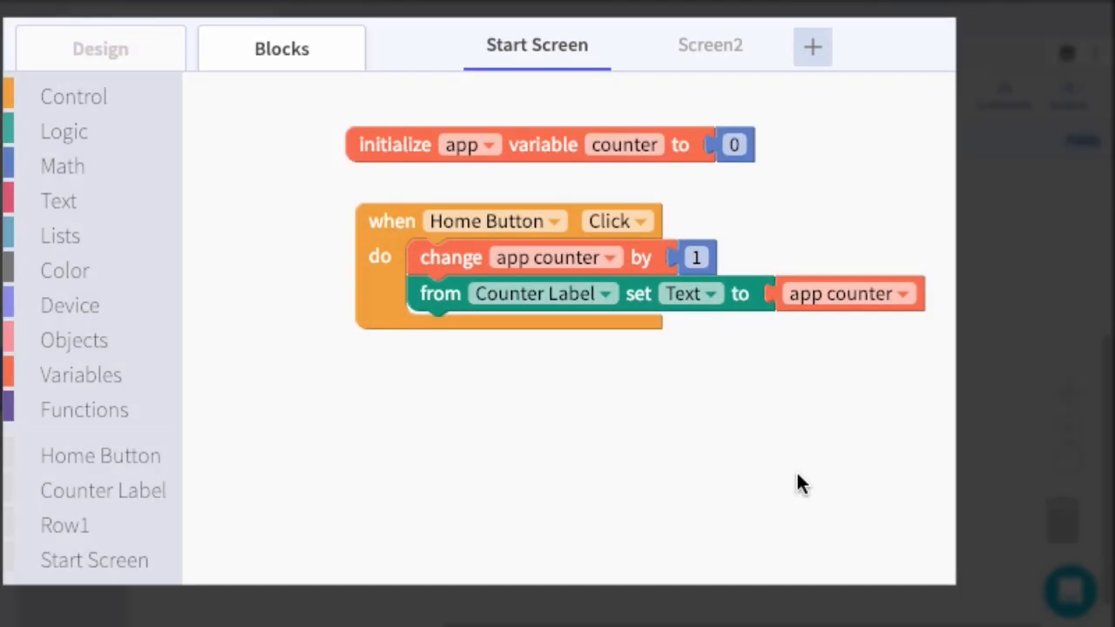
mouse_move(820, 481)
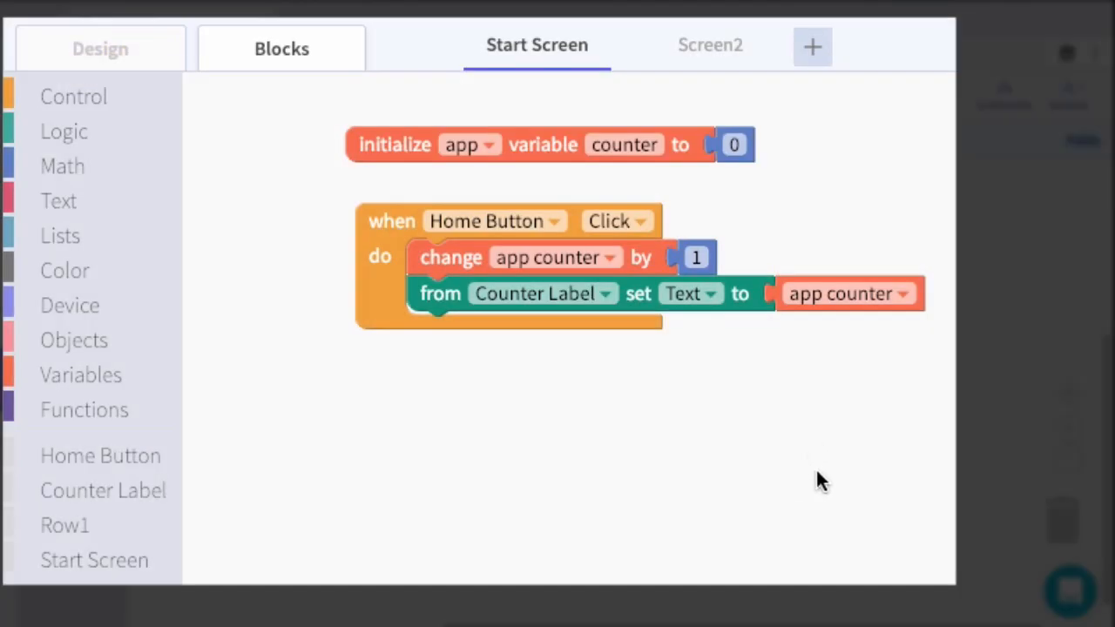
mouse_move(746, 348)
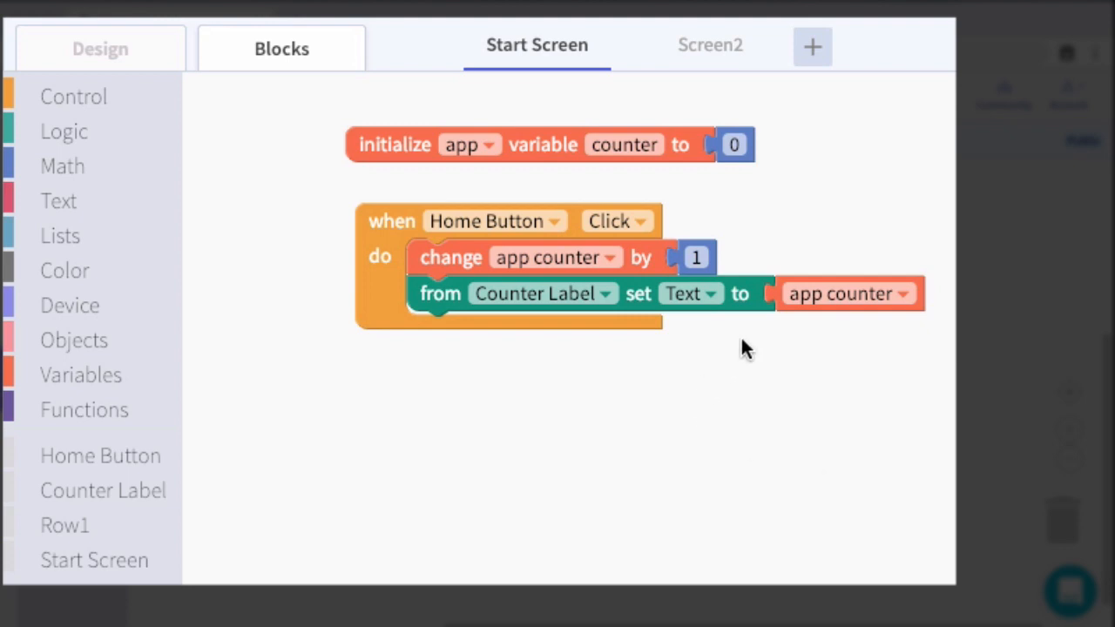
mouse_move(436, 317)
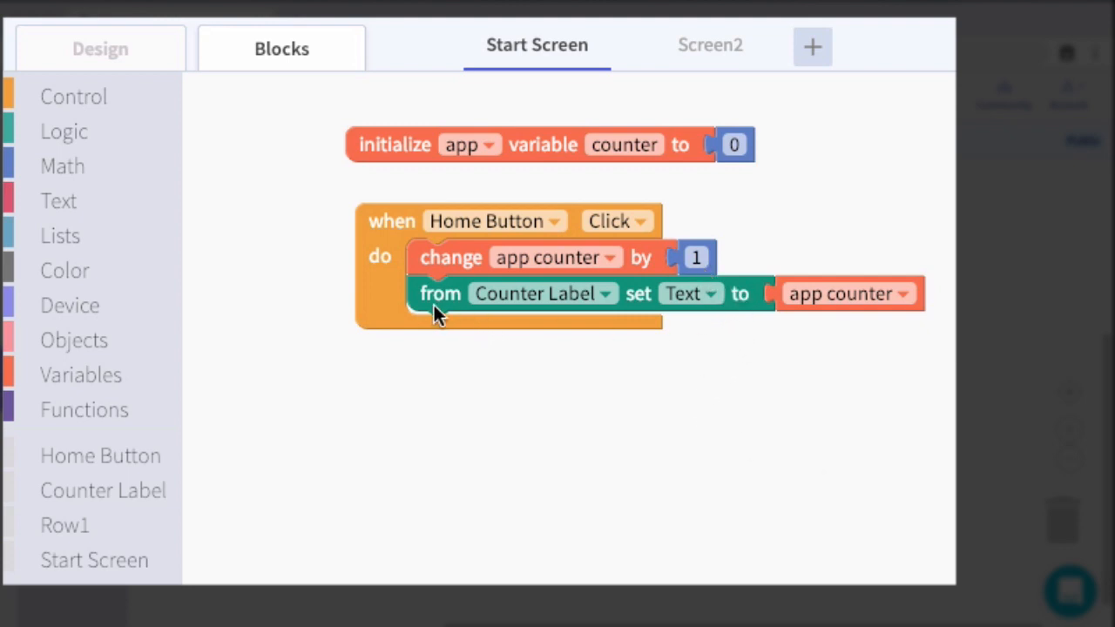
mouse_move(427, 305)
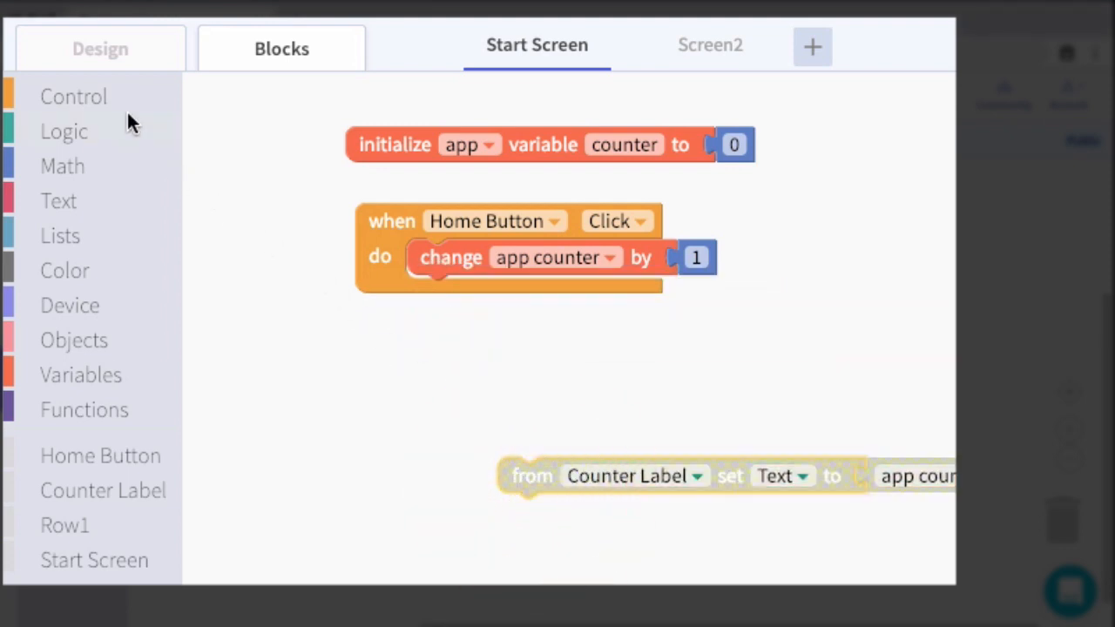
Wrap the label update in an if block whose condition is app counter ≤ 5
click(73, 96)
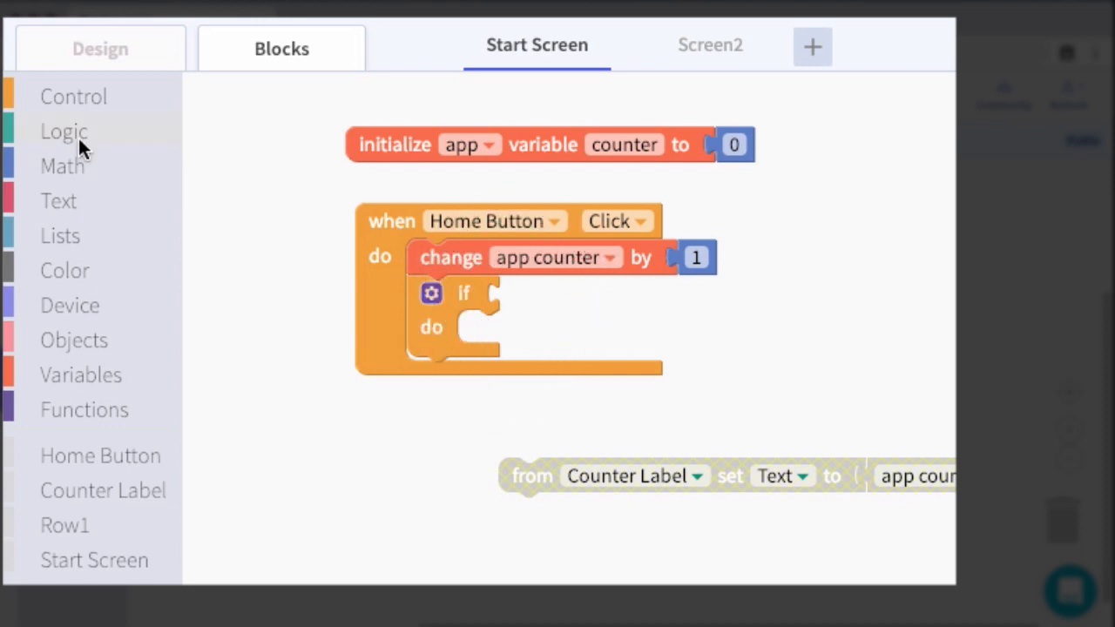
click(63, 132)
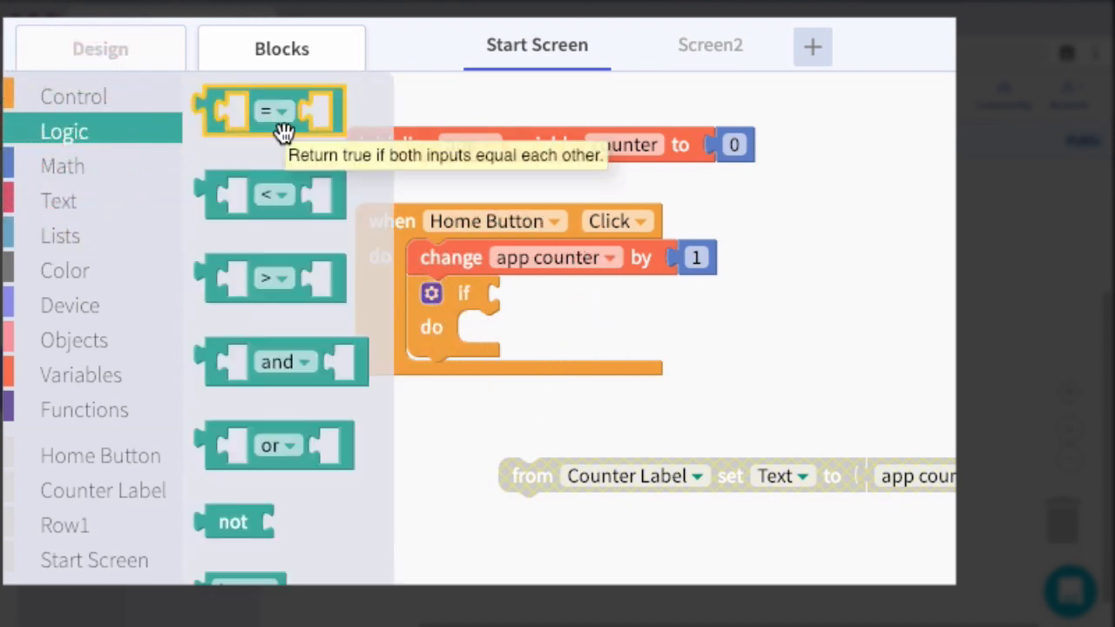
drag(275, 112, 589, 300)
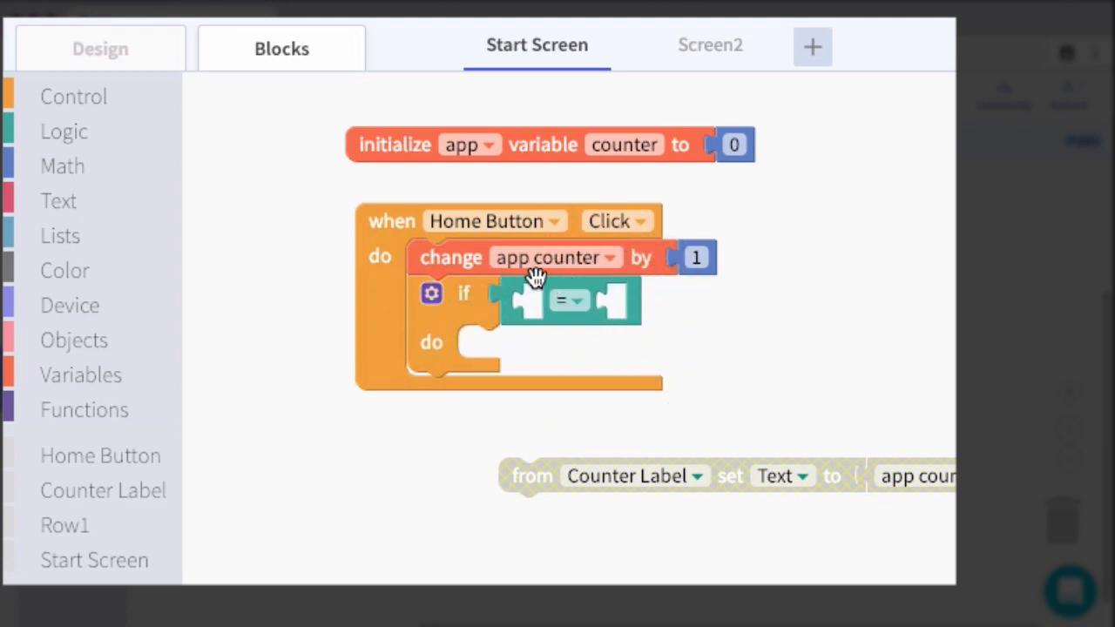
mouse_move(119, 383)
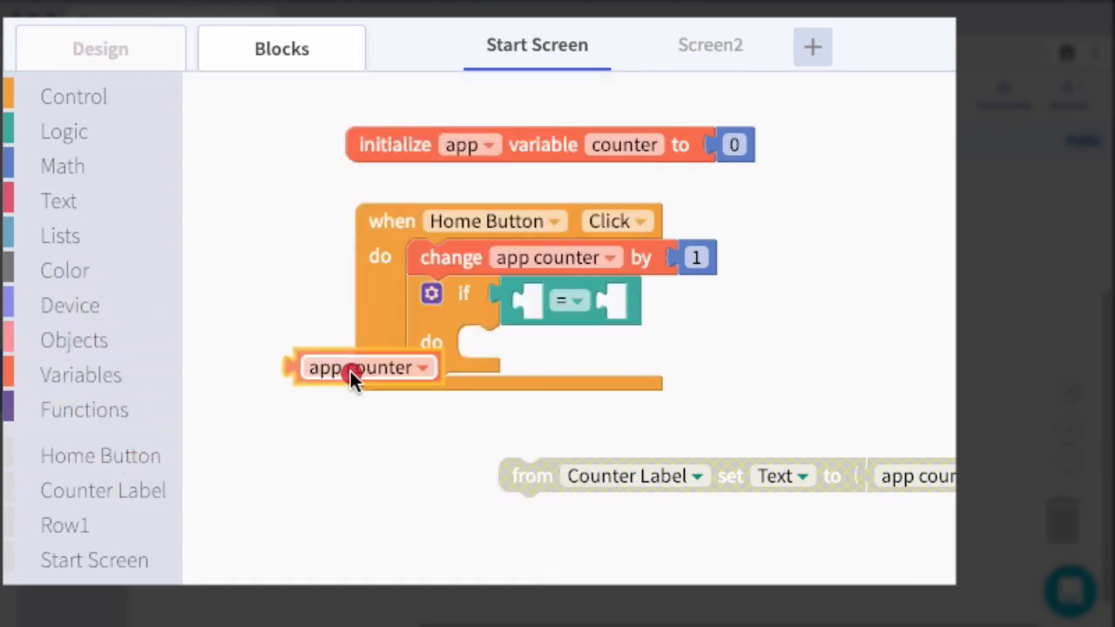
drag(366, 365, 596, 303)
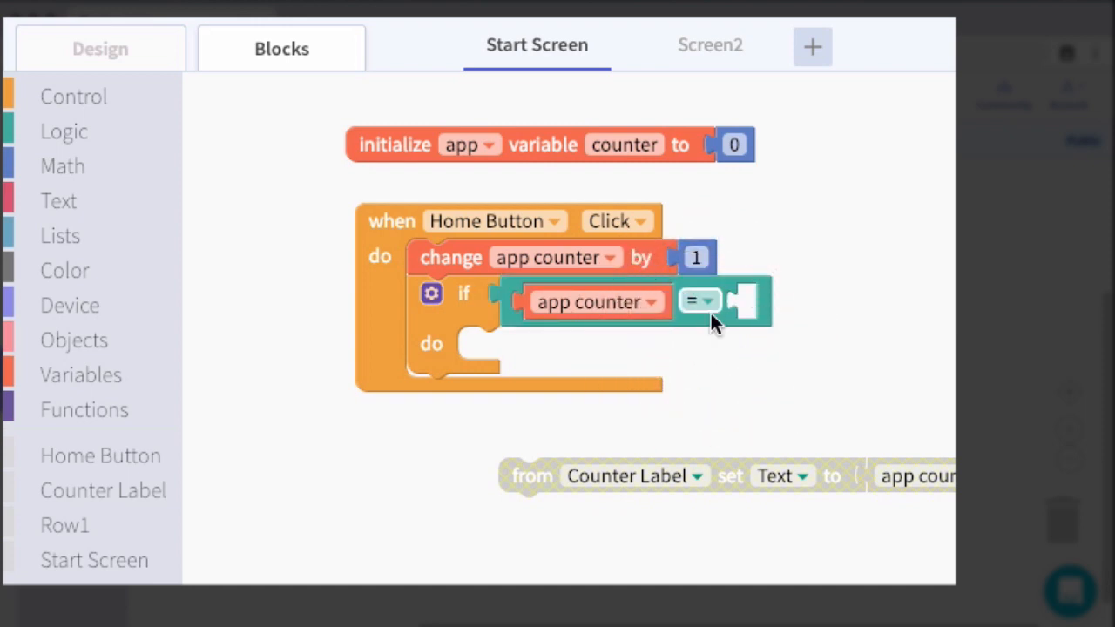
click(700, 300)
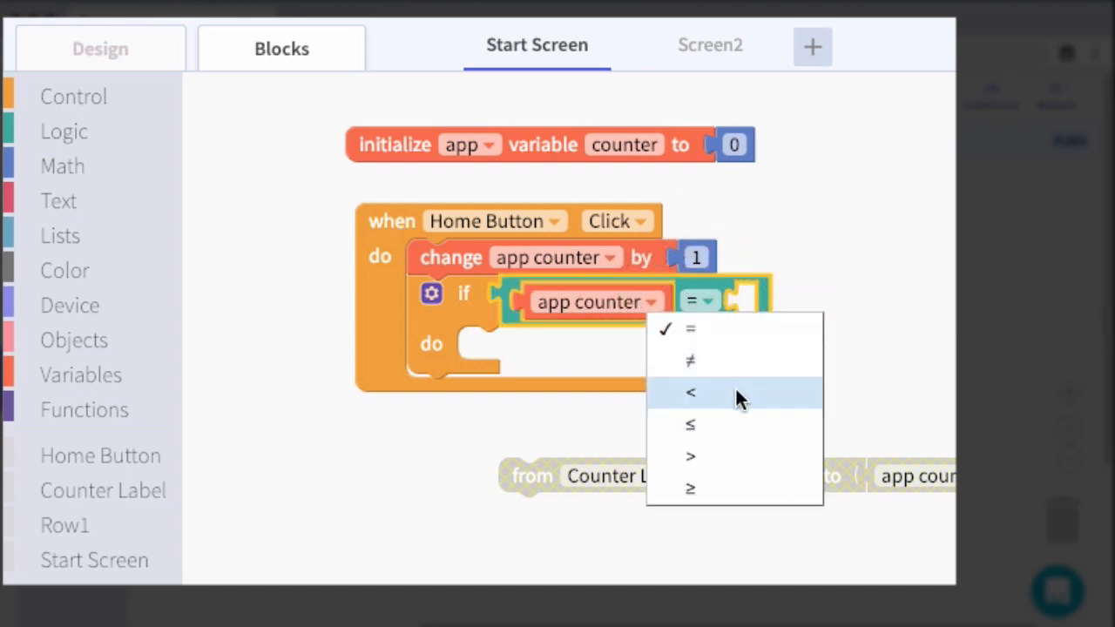
click(690, 425)
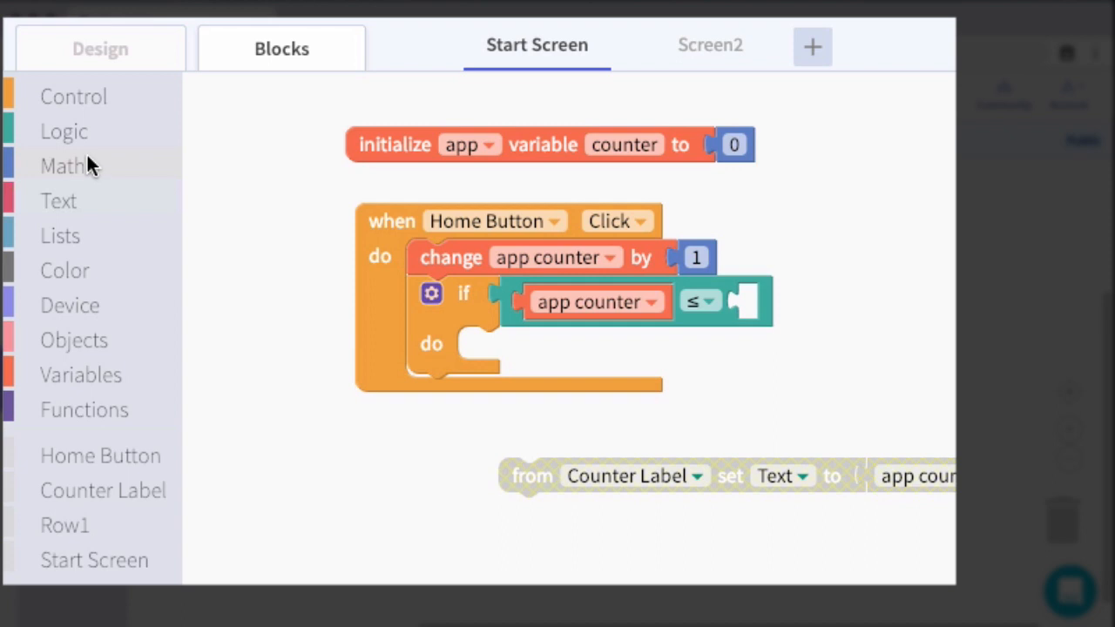
click(63, 167)
text(1)
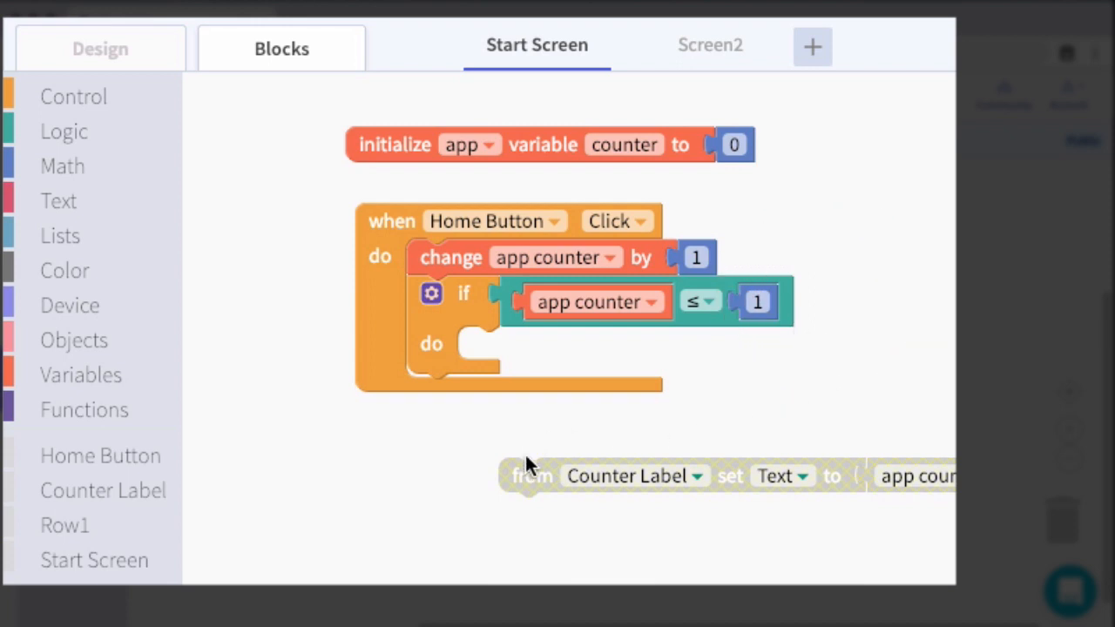
drag(531, 475, 487, 364)
text(5)
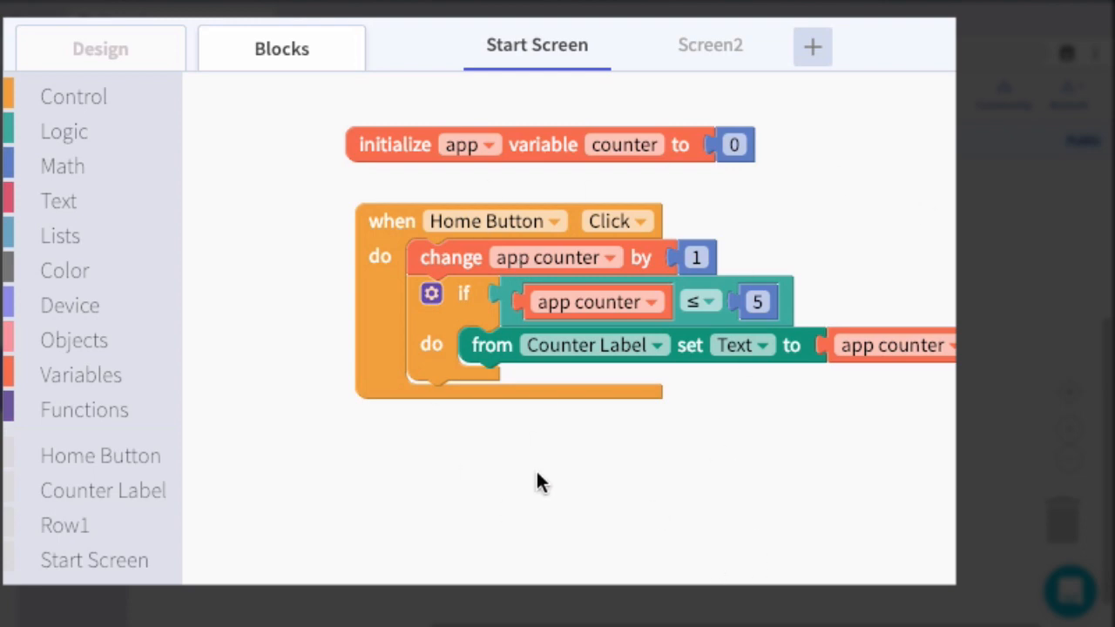
mouse_move(540, 480)
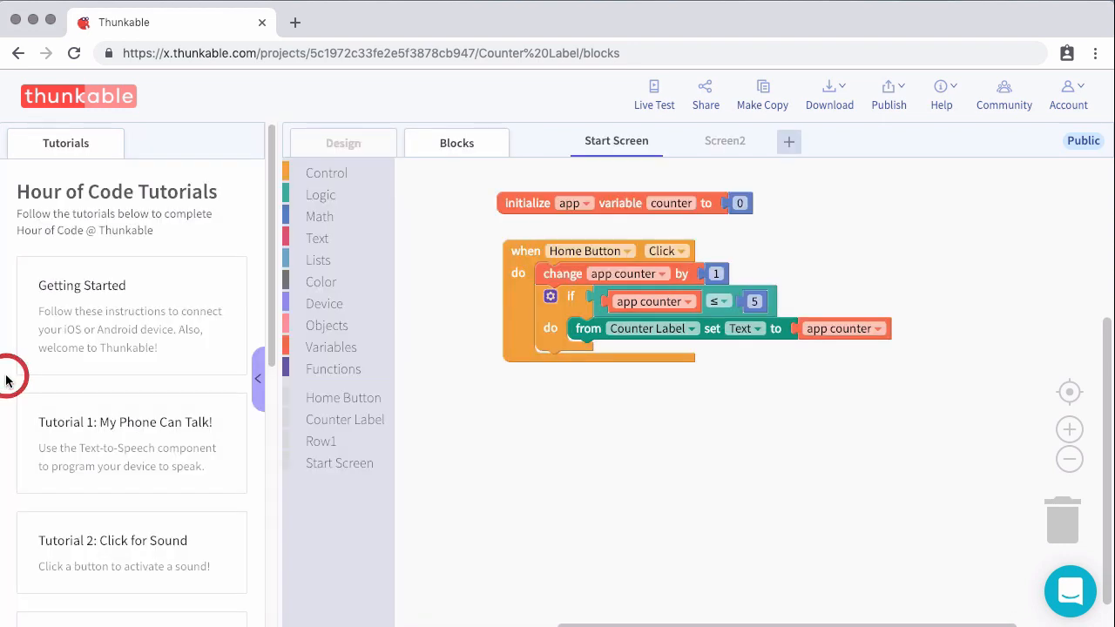
mouse_move(226, 344)
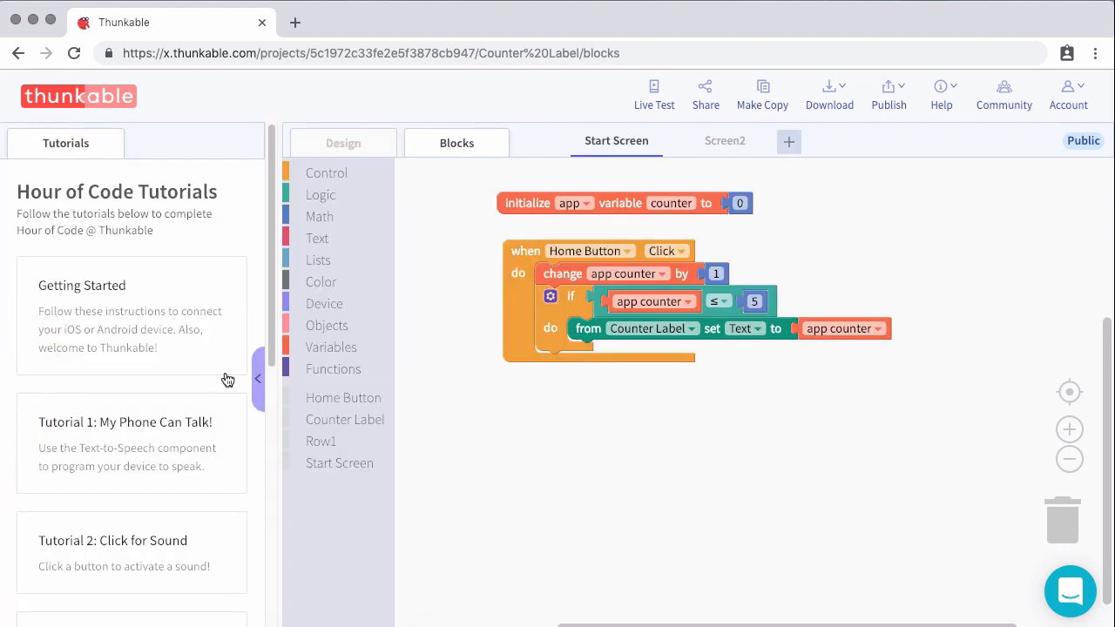
Browse the Translator tutorial's first step, then hide the tutorials side panel
scroll(down, 3)
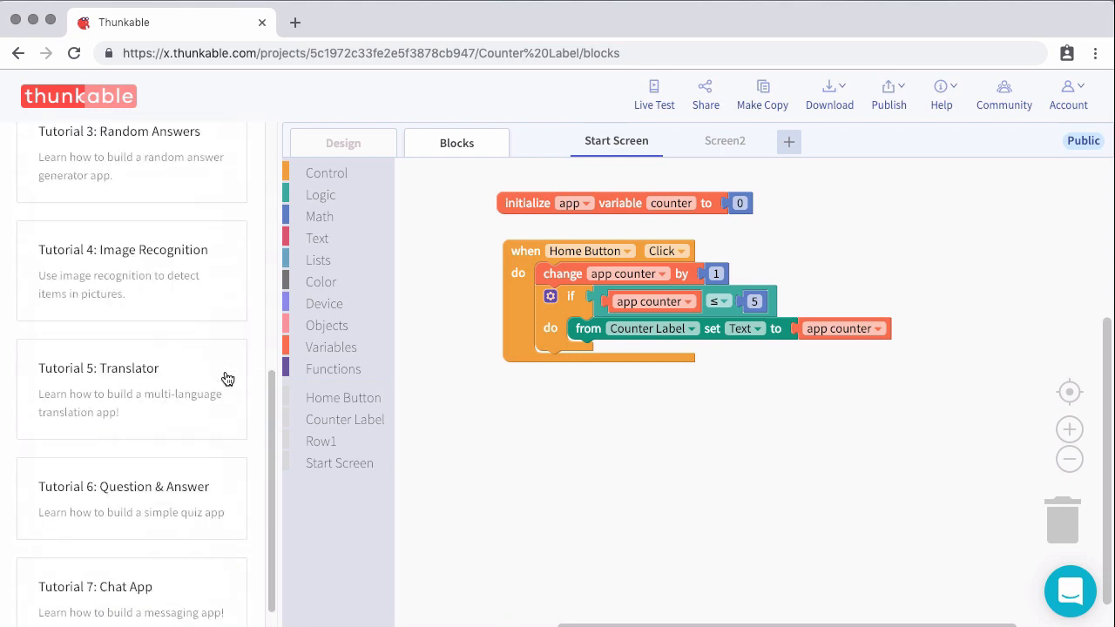
click(130, 367)
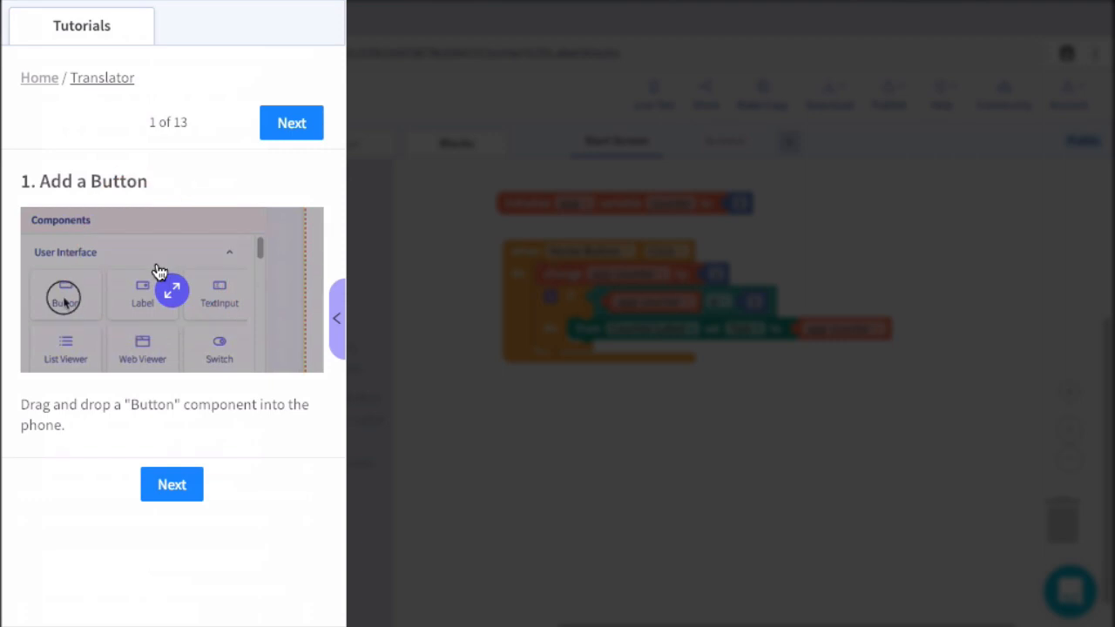
drag(66, 294, 252, 317)
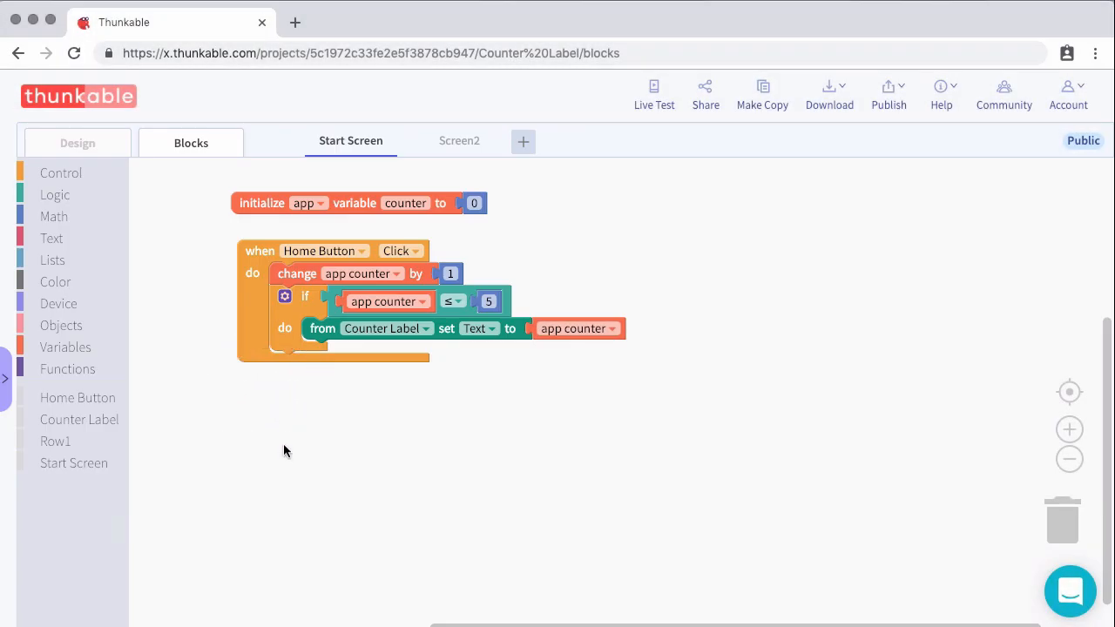
mouse_move(227, 369)
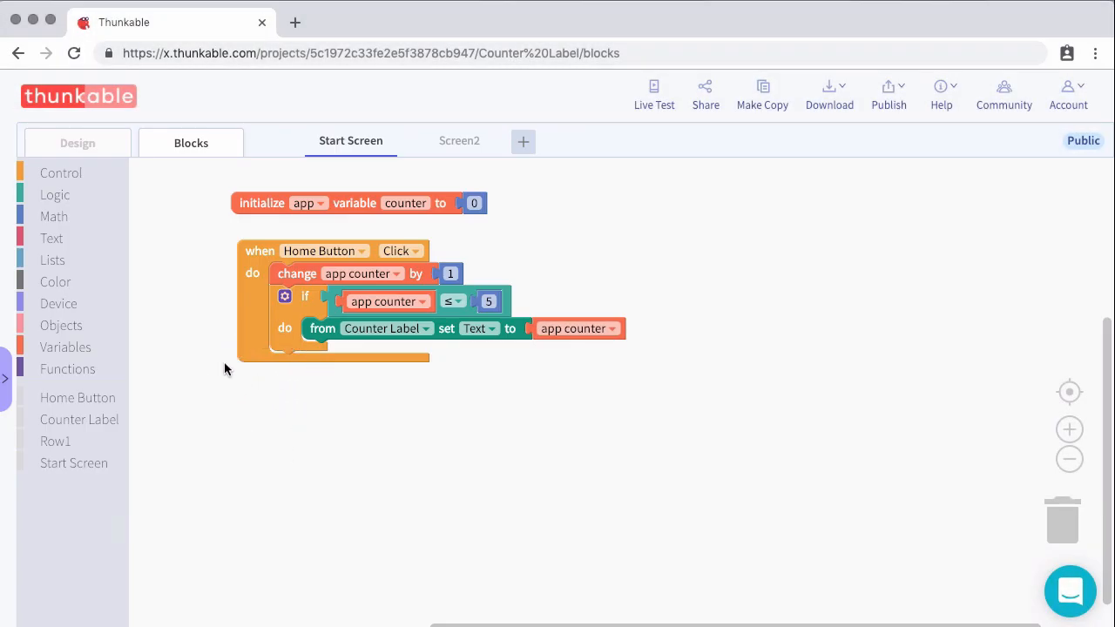
Move the 'initialize app variable counter' block right and browse the Control block category
click(66, 369)
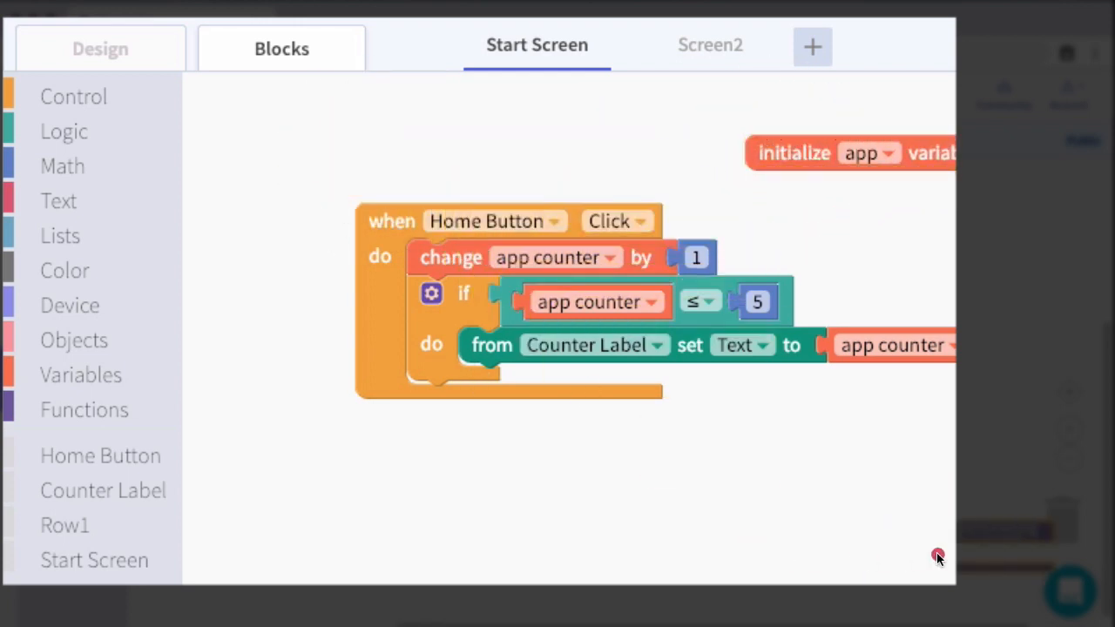
mouse_move(64, 270)
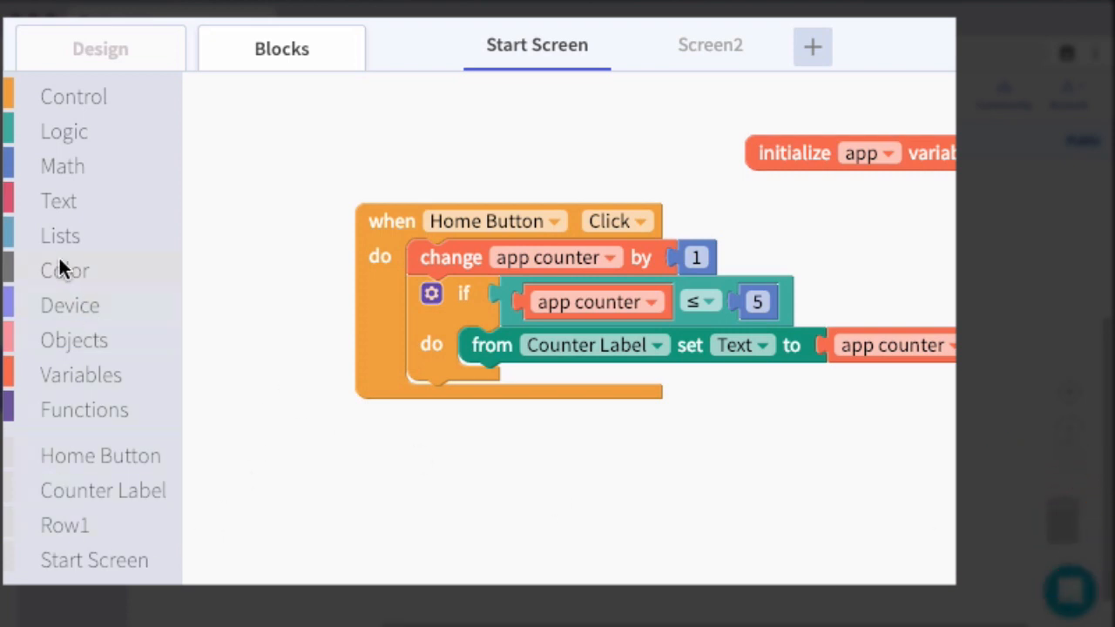
click(73, 96)
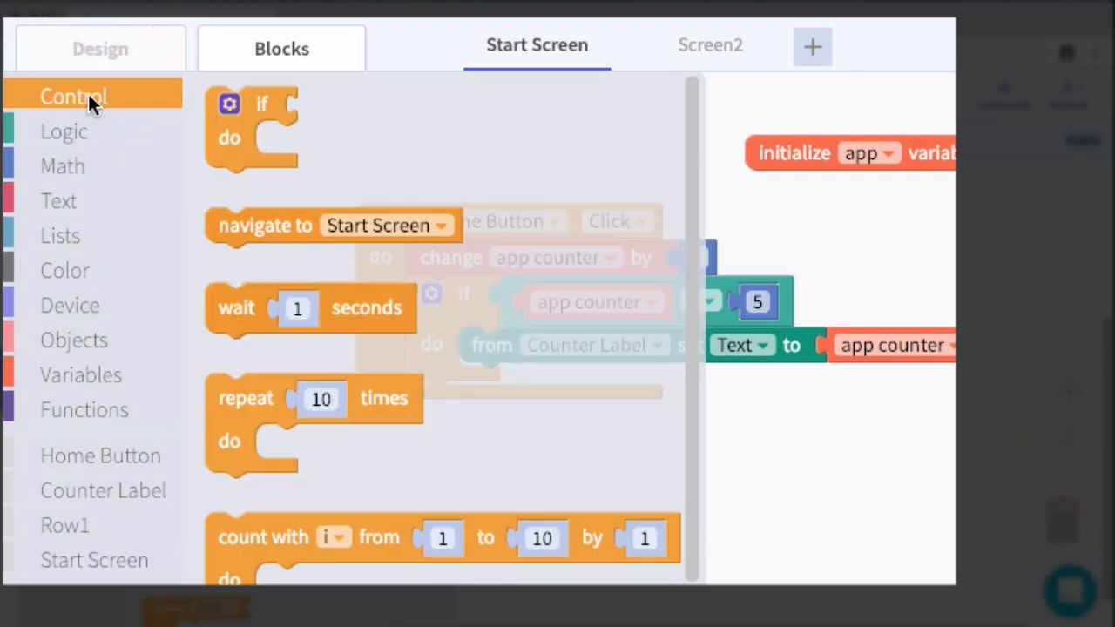
mouse_move(280, 268)
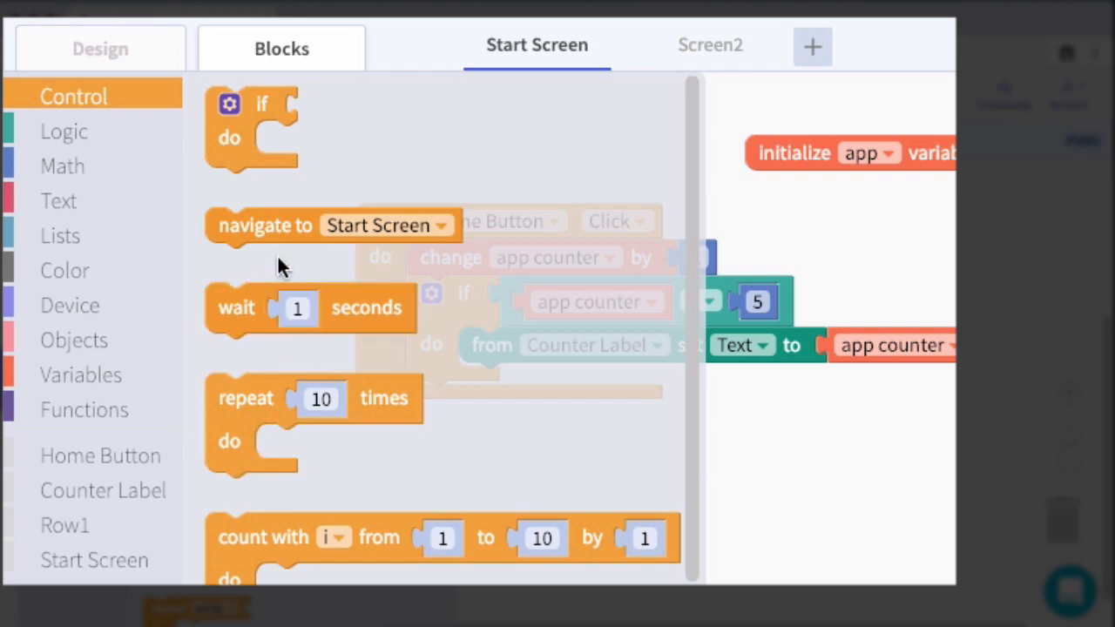